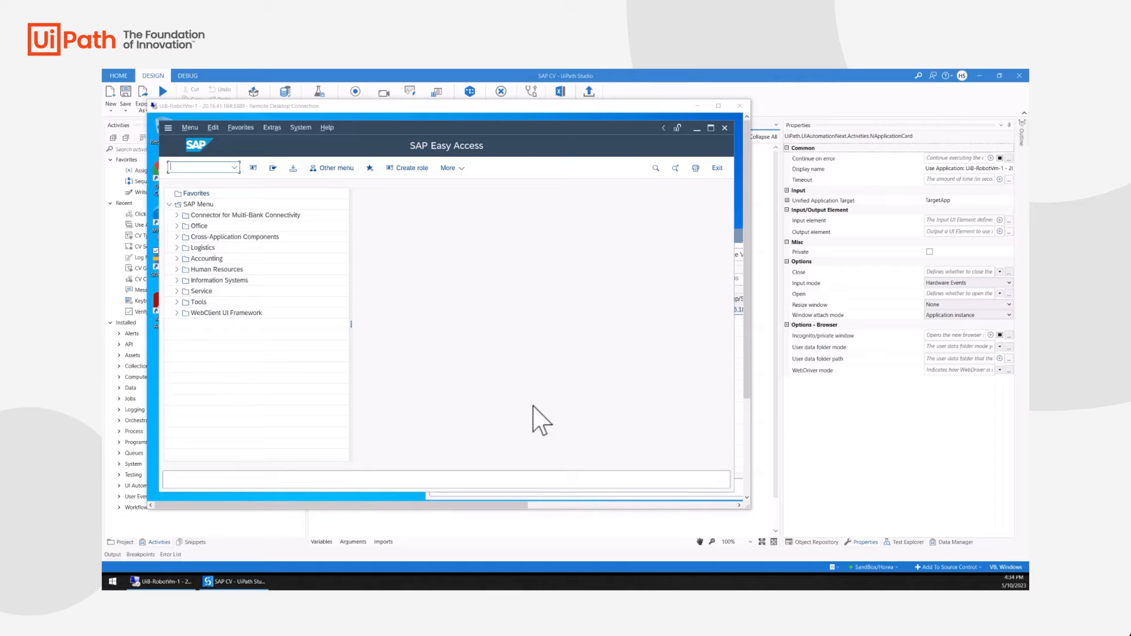
{"action": "mouse_move", "coordinate": [776, 123]}
{"action": "type", "text": "click"}
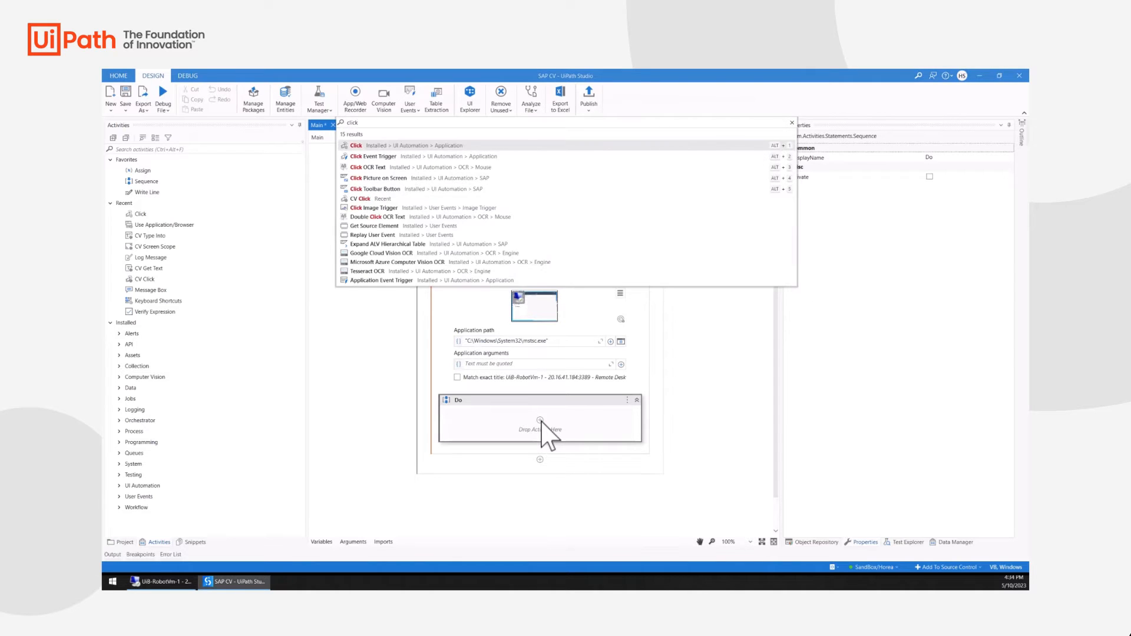
Insert a Click activity into the Do block of the remote desktop Use Application
{"action": "left_click", "coordinate": [356, 145]}
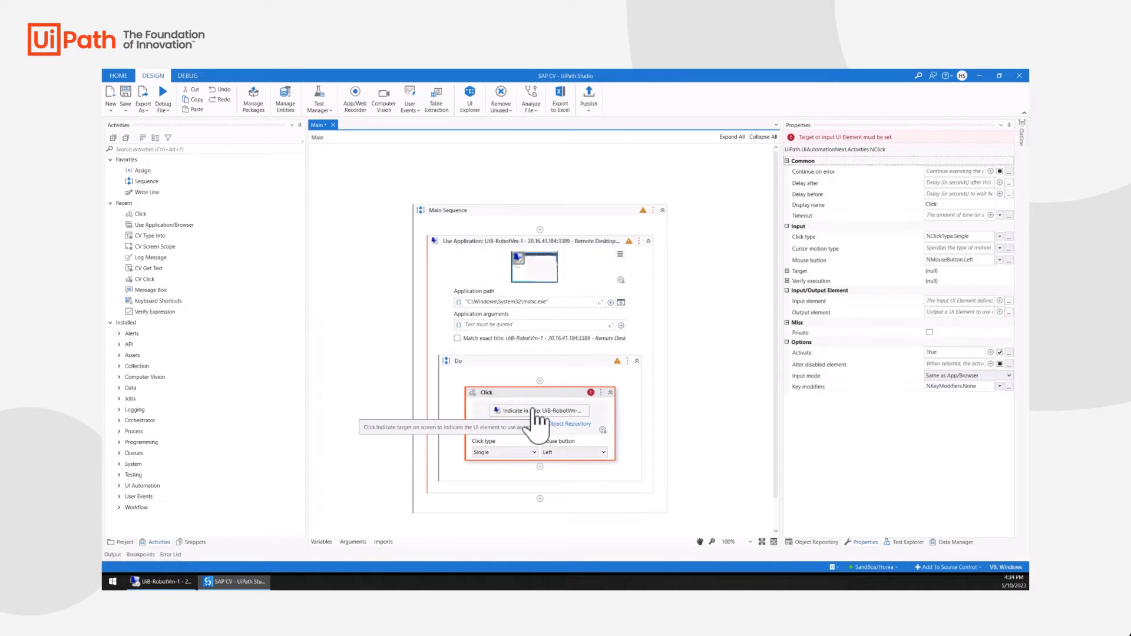
Set the Click target to the SAP remote desktop window without installing the extension
{"action": "left_click", "coordinate": [540, 410]}
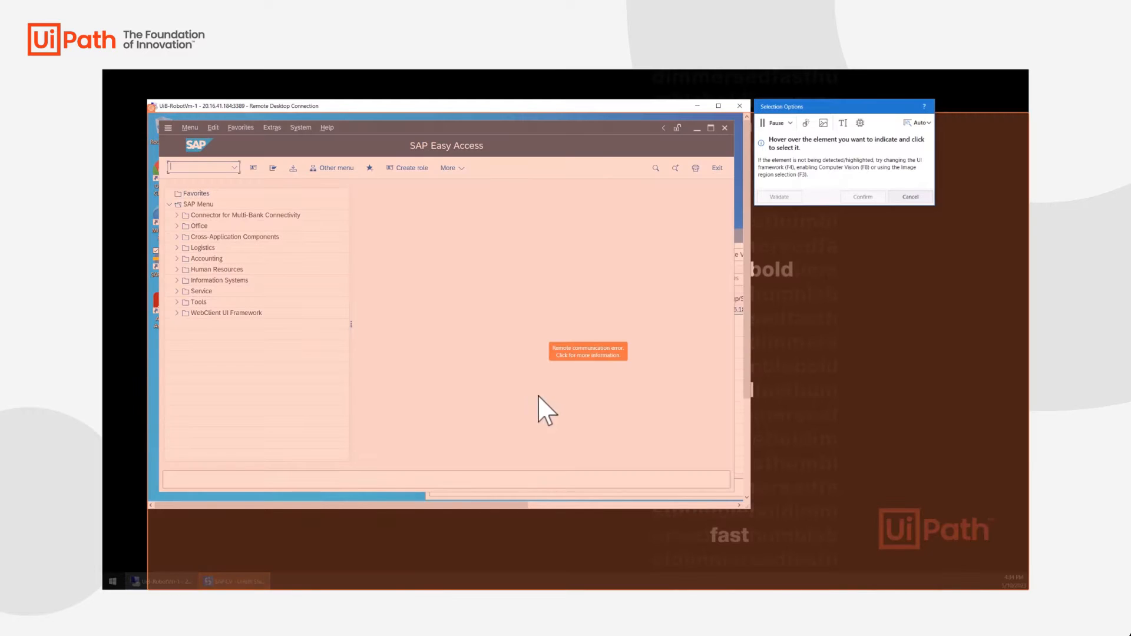
{"action": "mouse_move", "coordinate": [421, 402]}
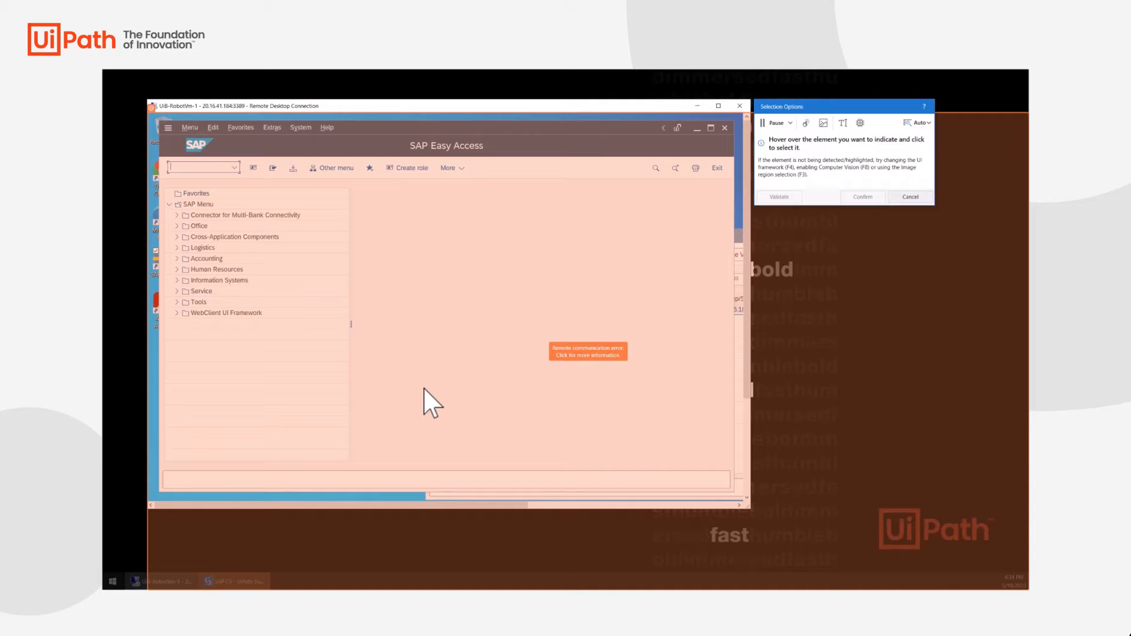
{"action": "mouse_move", "coordinate": [469, 340]}
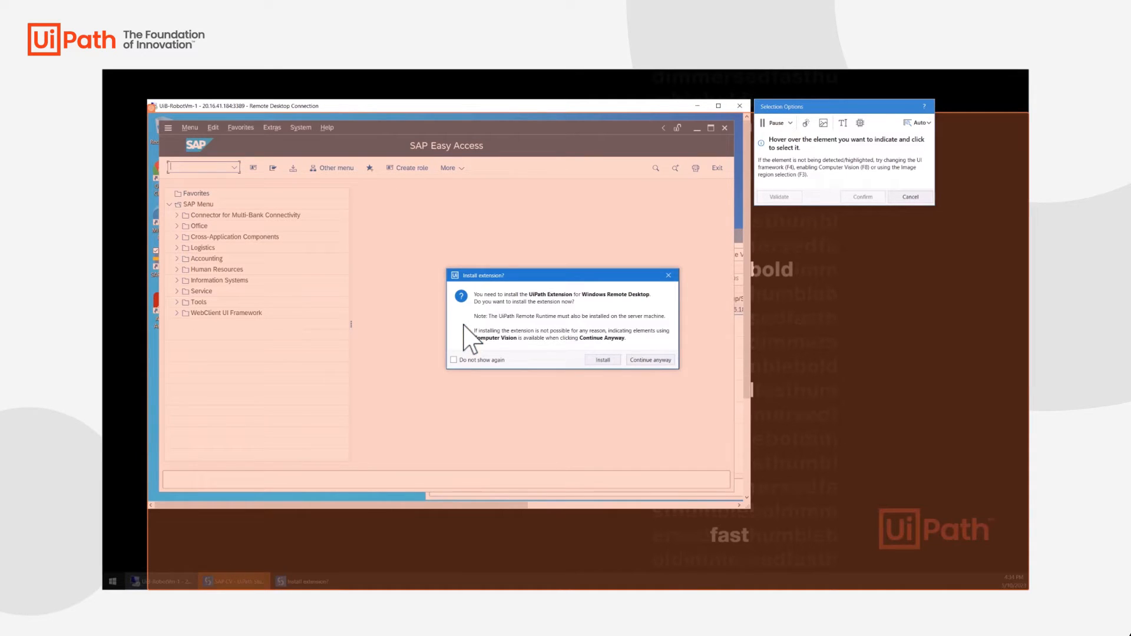
{"action": "mouse_move", "coordinate": [565, 321]}
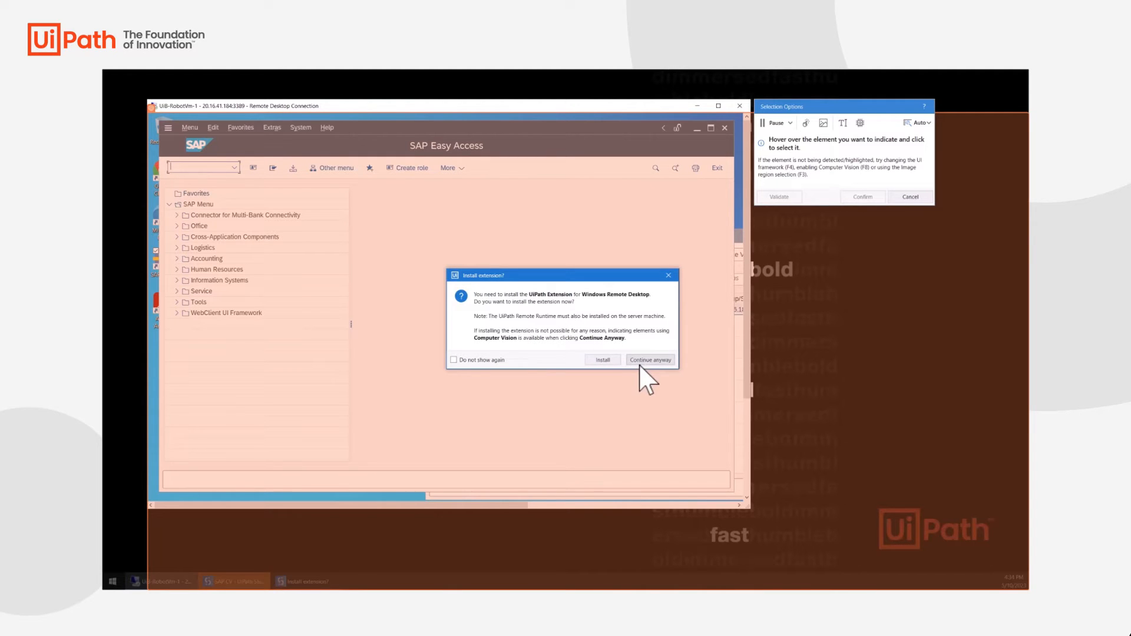
{"action": "left_click", "coordinate": [649, 360]}
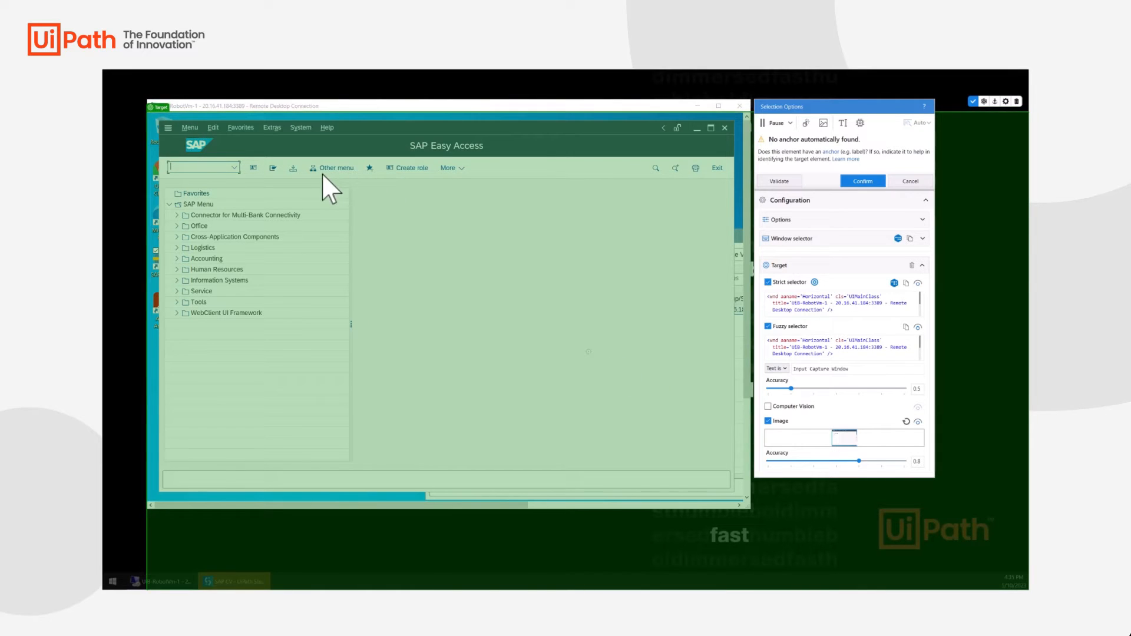
{"action": "mouse_move", "coordinate": [461, 338]}
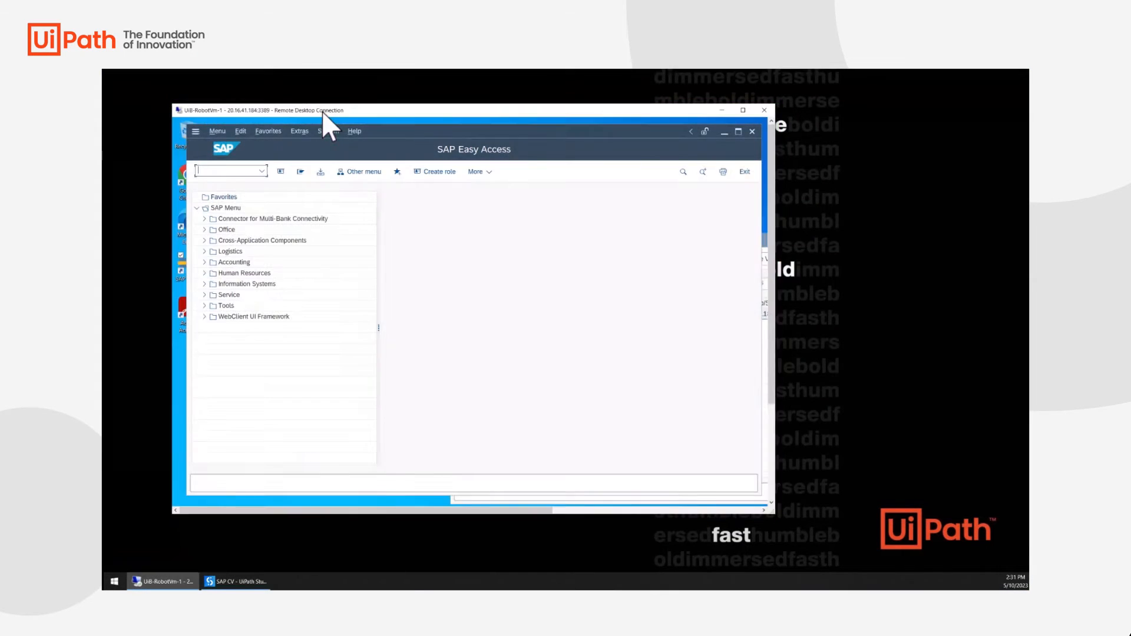
Scope the CV Screen Scope to the remote SAP window and target the transaction field
{"action": "left_click", "coordinate": [237, 581]}
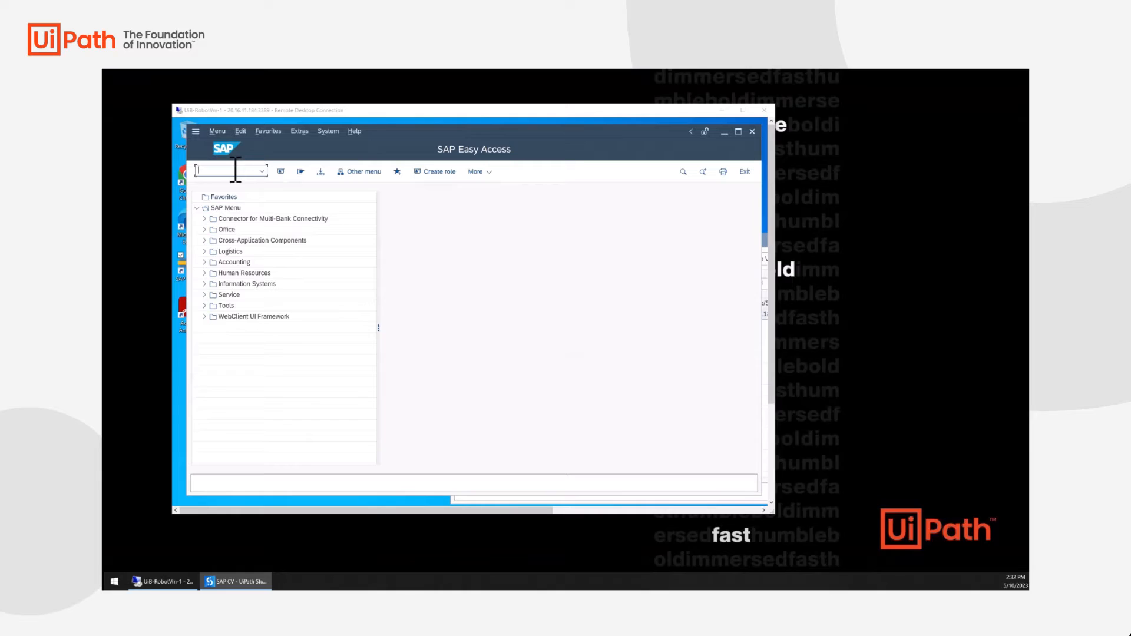
{"action": "left_click", "coordinate": [229, 171]}
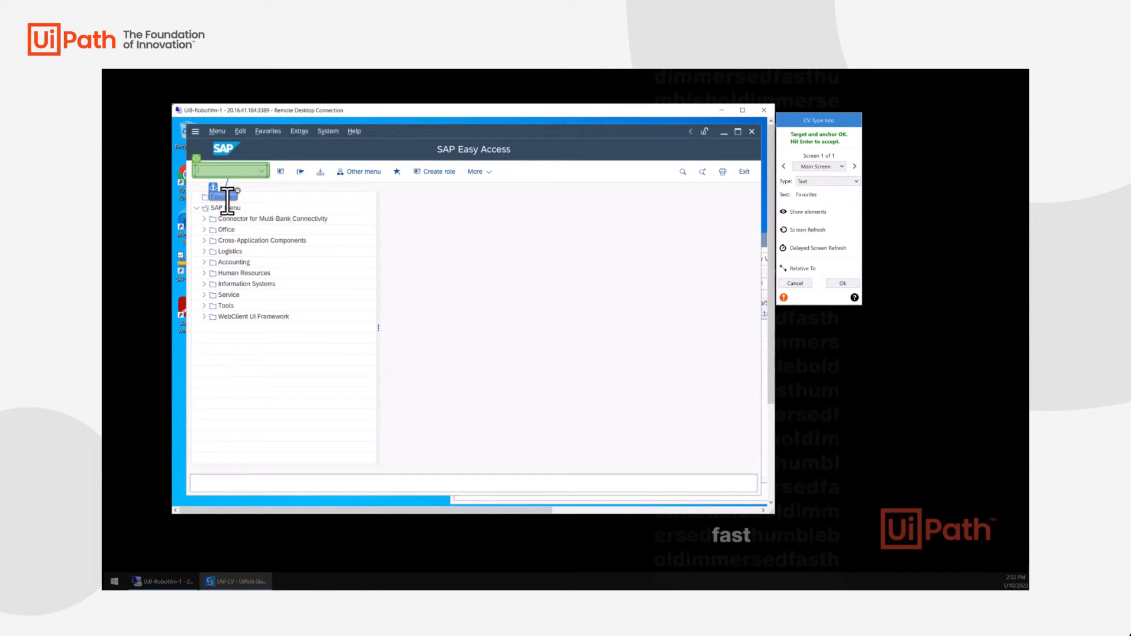
{"action": "left_click", "coordinate": [236, 581]}
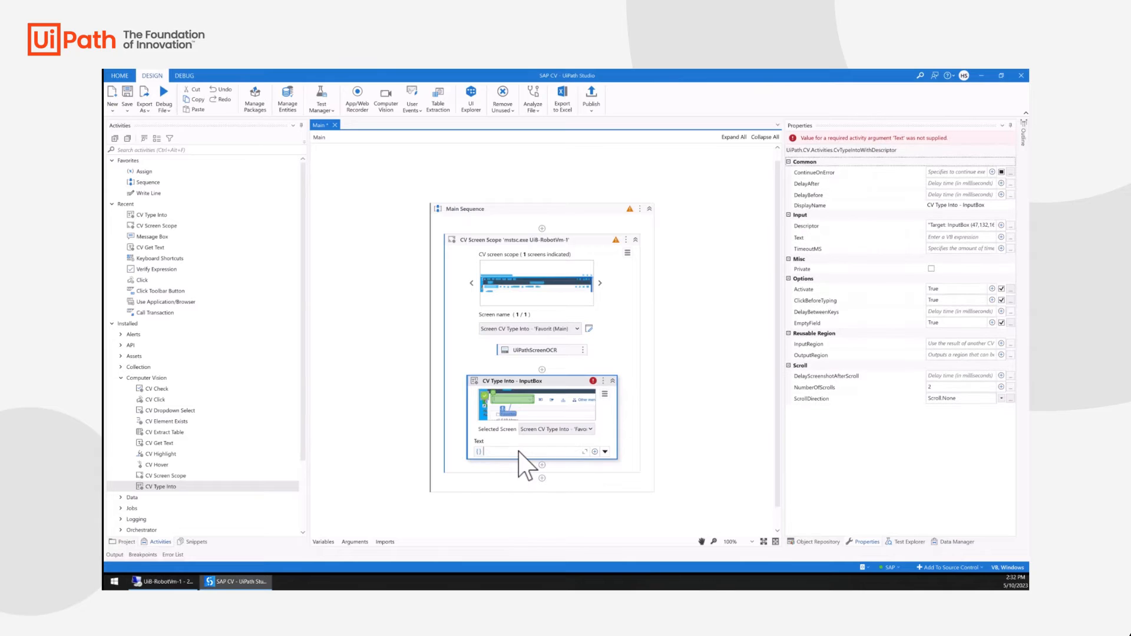
Make the CV Type Into send VA02 plus Enter, then debug the file
{"action": "type", "text": "vact"}
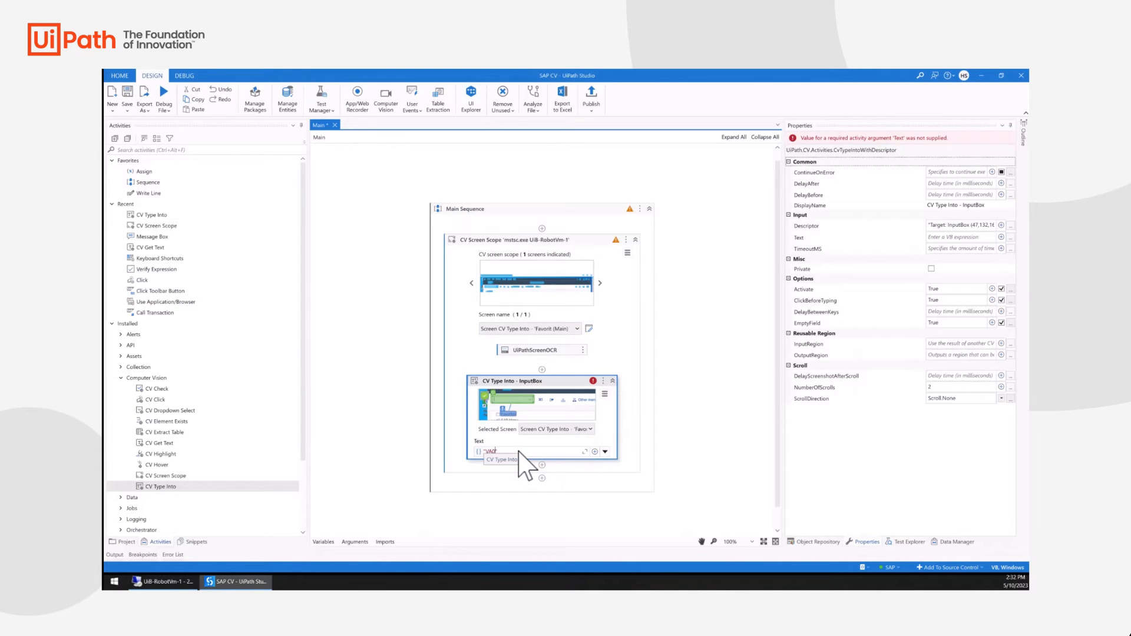
{"action": "type", "text": "VA02\""}
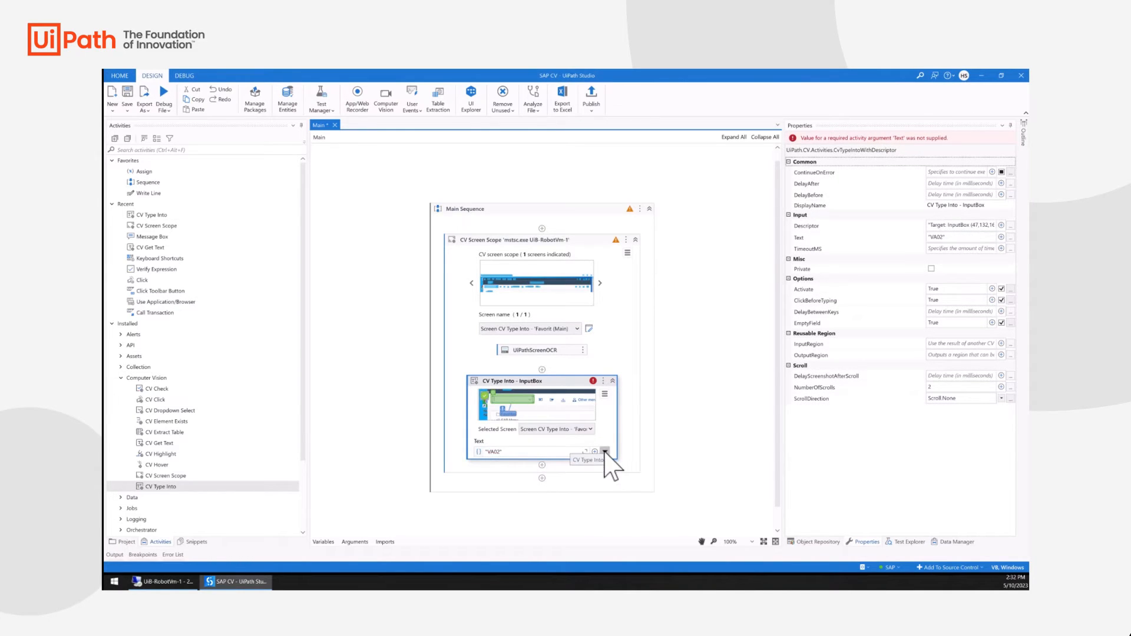
{"action": "left_click", "coordinate": [605, 453]}
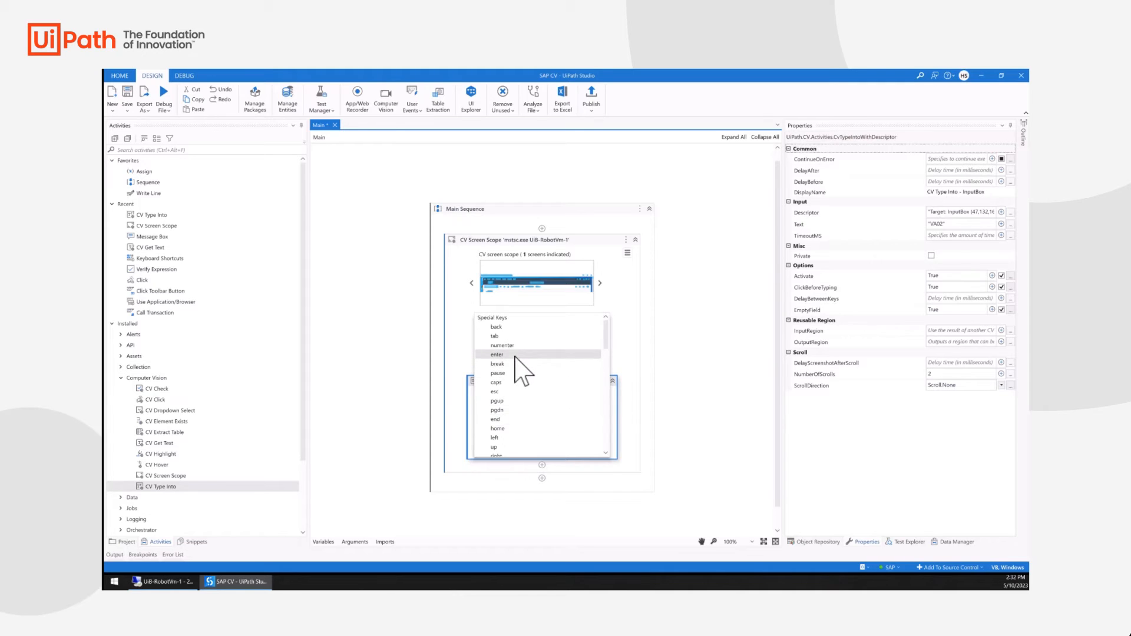
{"action": "left_click", "coordinate": [496, 354]}
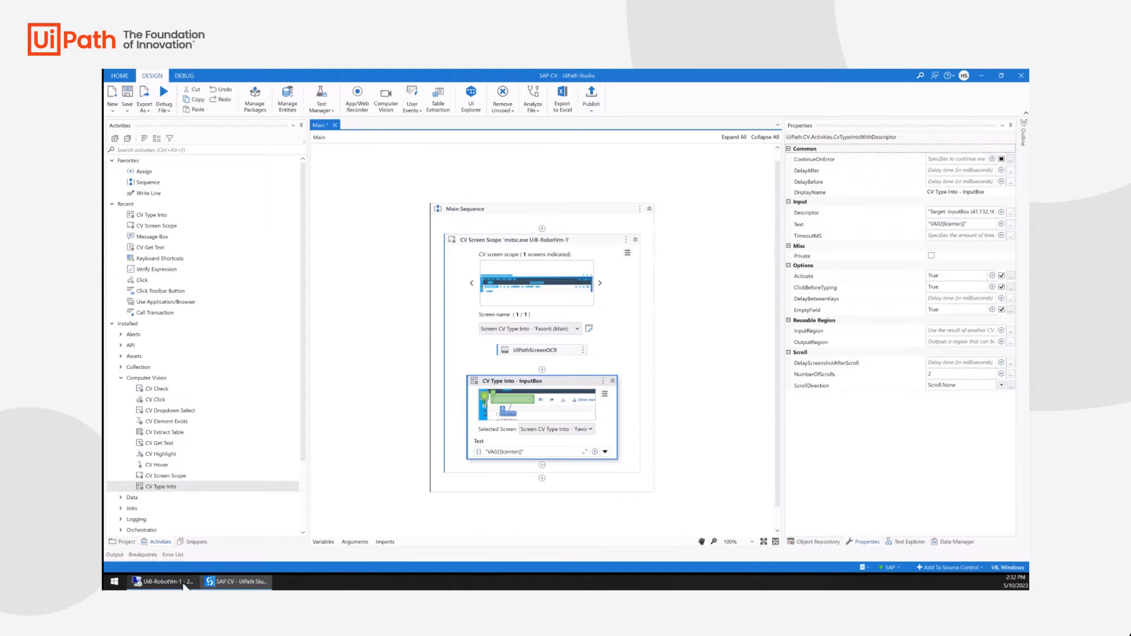
{"action": "mouse_move", "coordinate": [215, 125]}
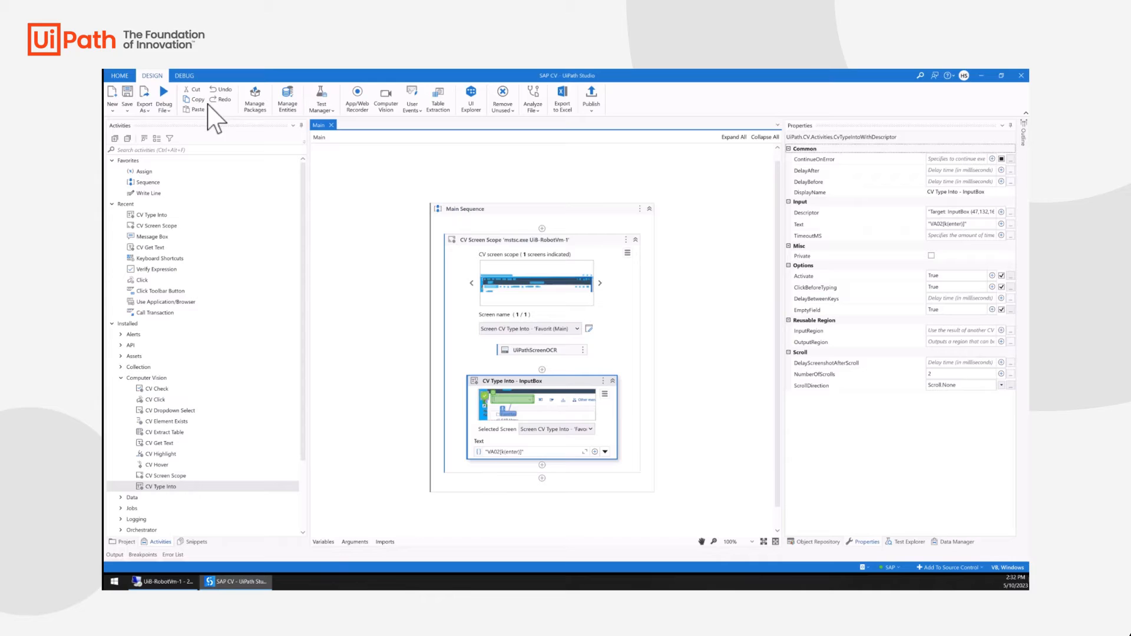
{"action": "left_click", "coordinate": [164, 99]}
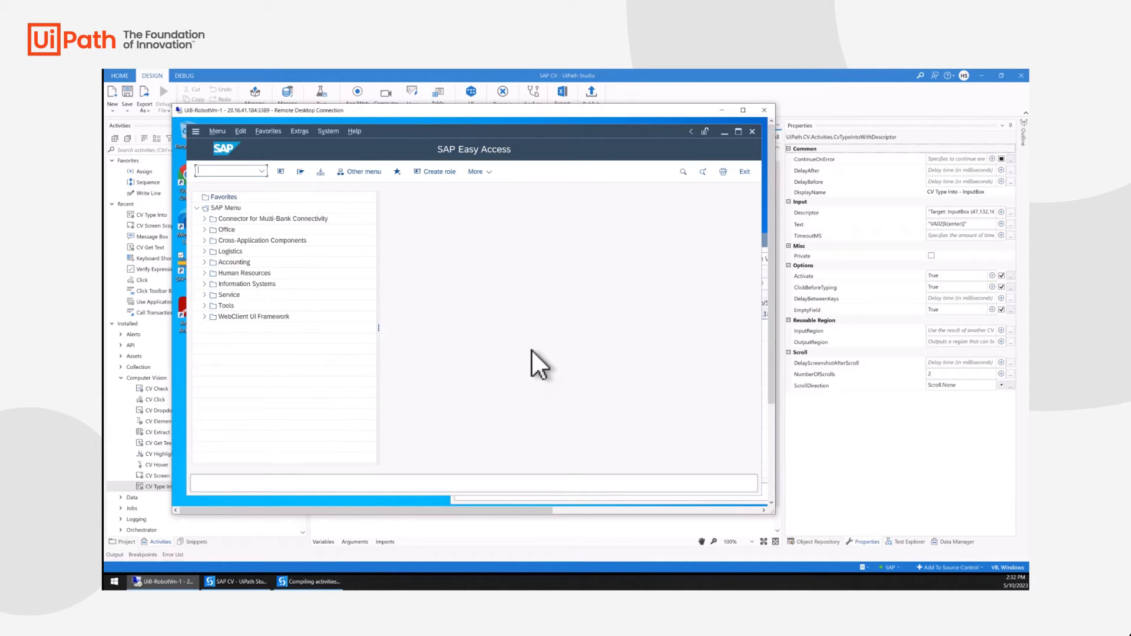
Return from the finished debug run to the Main design view
{"action": "left_click", "coordinate": [184, 75]}
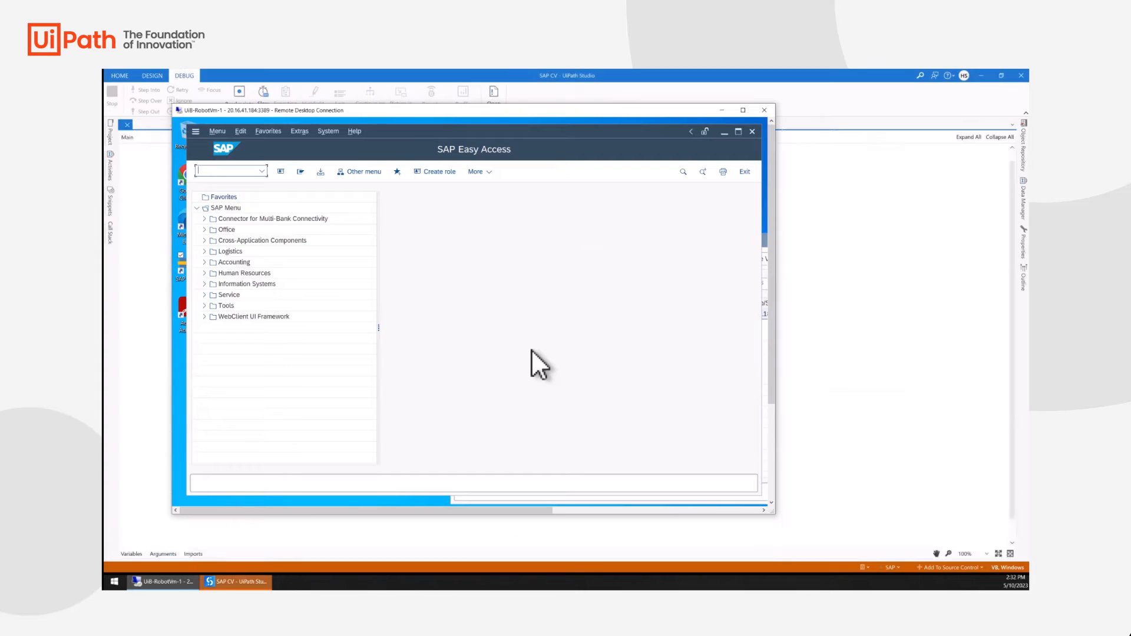
{"action": "left_click", "coordinate": [152, 74]}
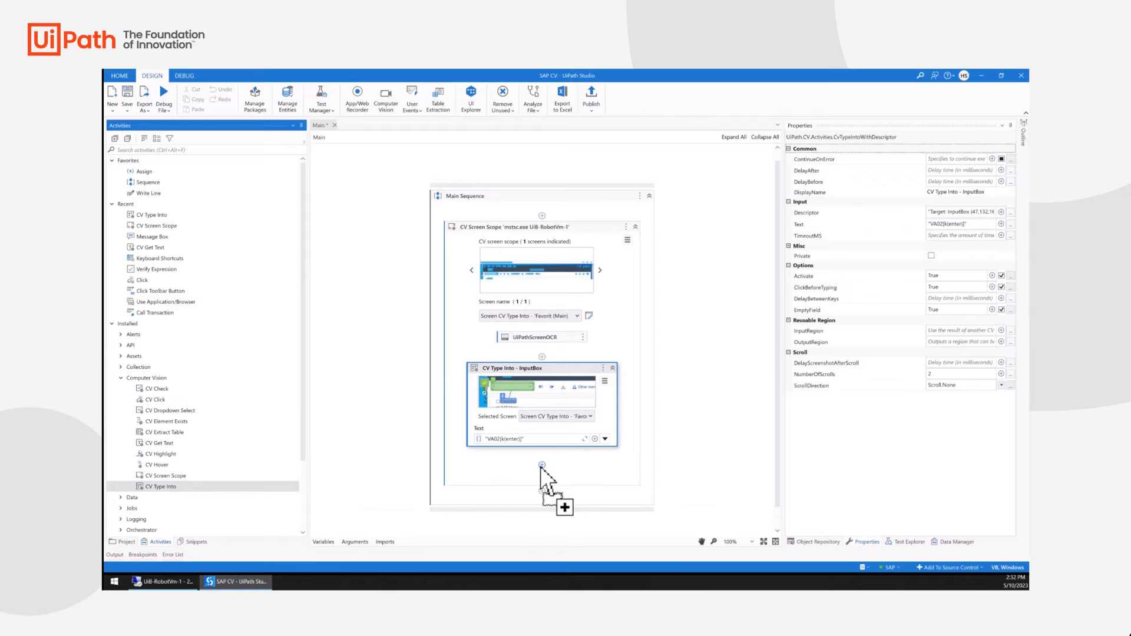
Add a CV Type Into on SAP's Order field typing 58510 with EmptyField enabled
{"action": "left_click", "coordinate": [542, 507]}
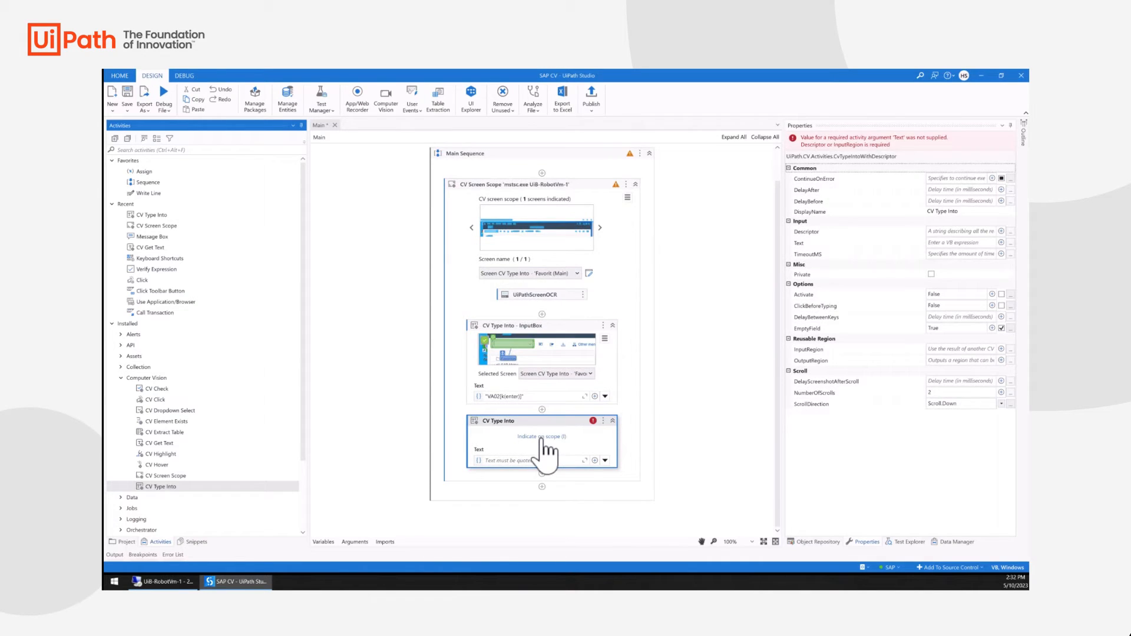
{"action": "left_click", "coordinate": [542, 436]}
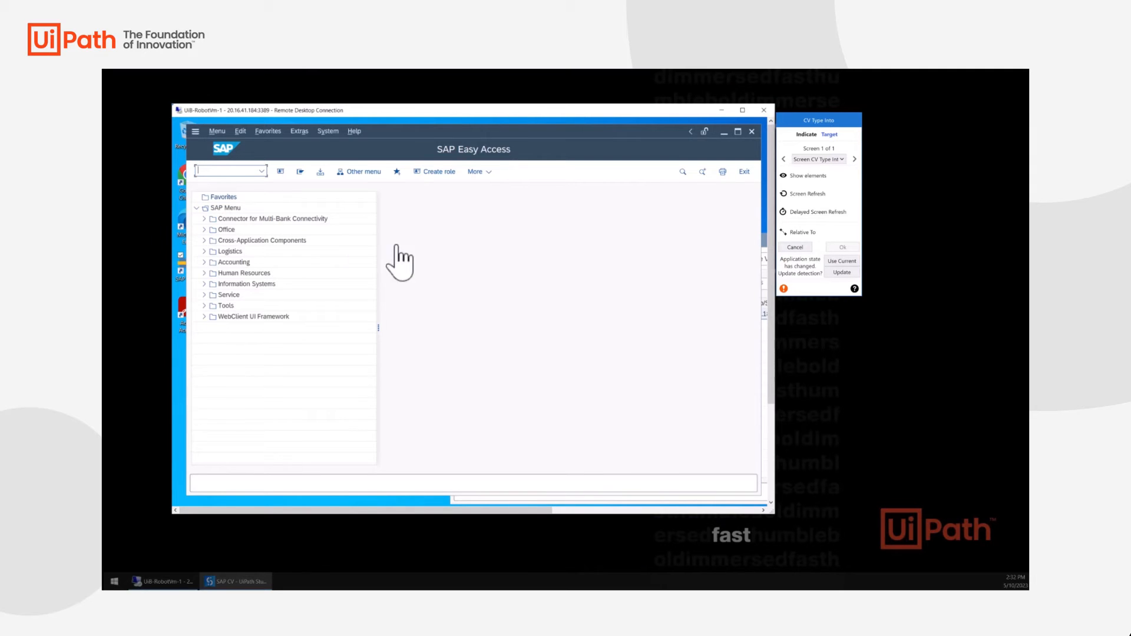
{"action": "mouse_move", "coordinate": [808, 194]}
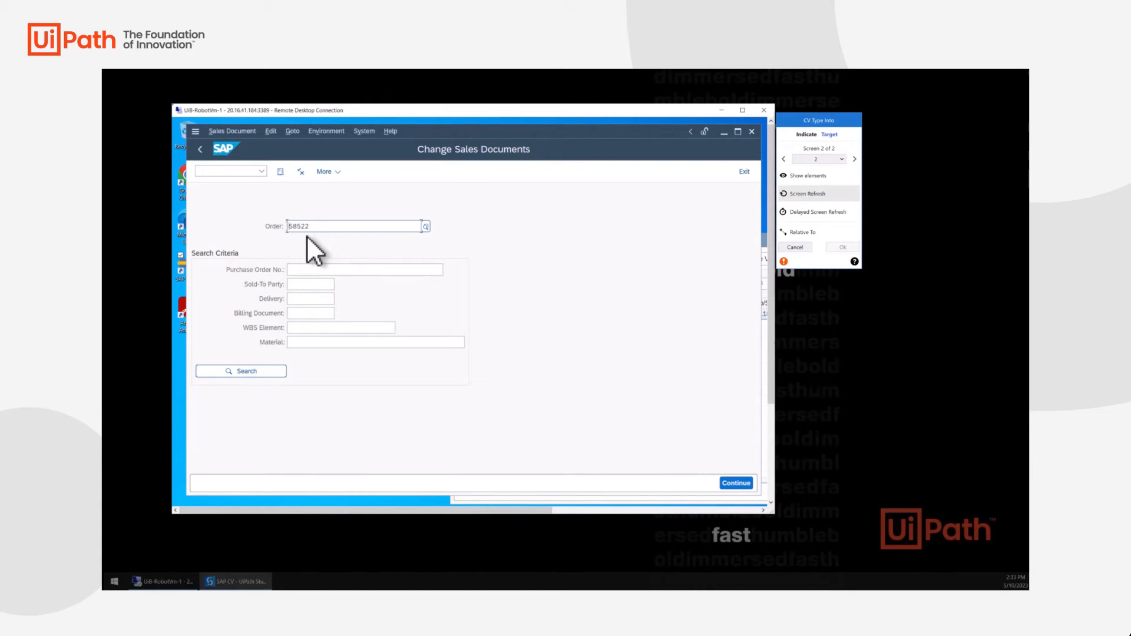
{"action": "left_click", "coordinate": [353, 226]}
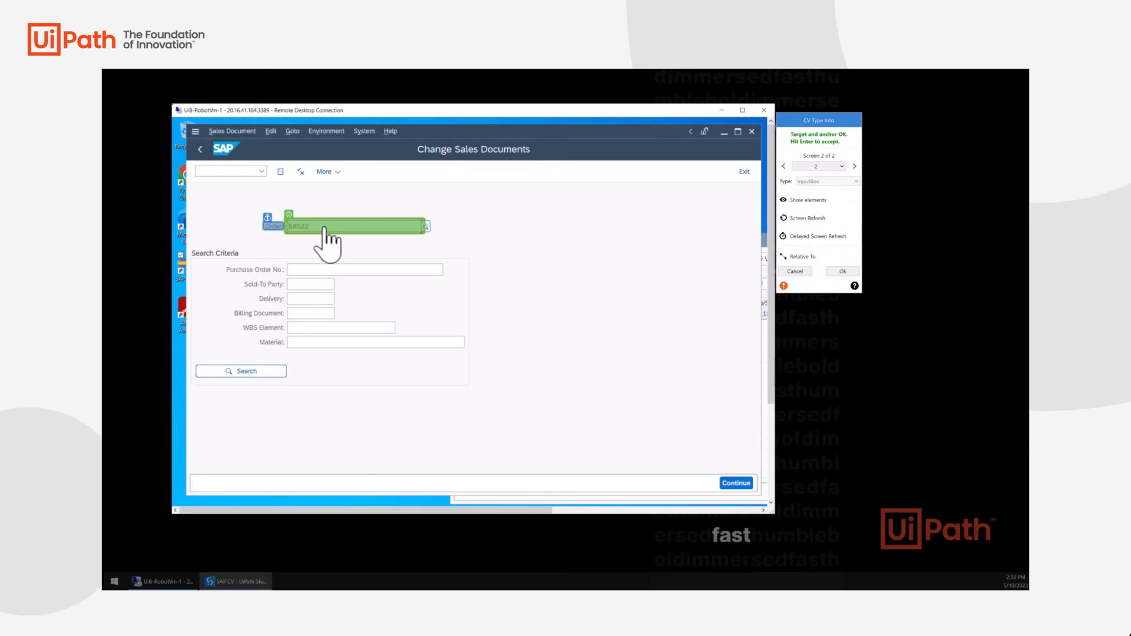
{"action": "left_click", "coordinate": [235, 582]}
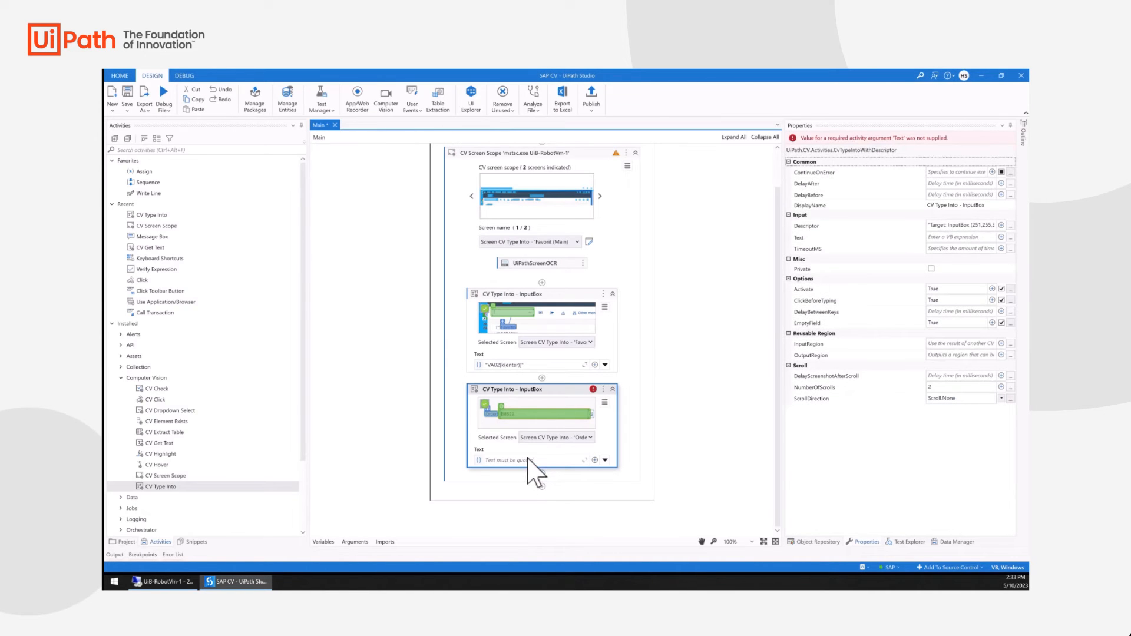
{"action": "left_click", "coordinate": [534, 460]}
{"action": "type", "text": "\"58510\""}
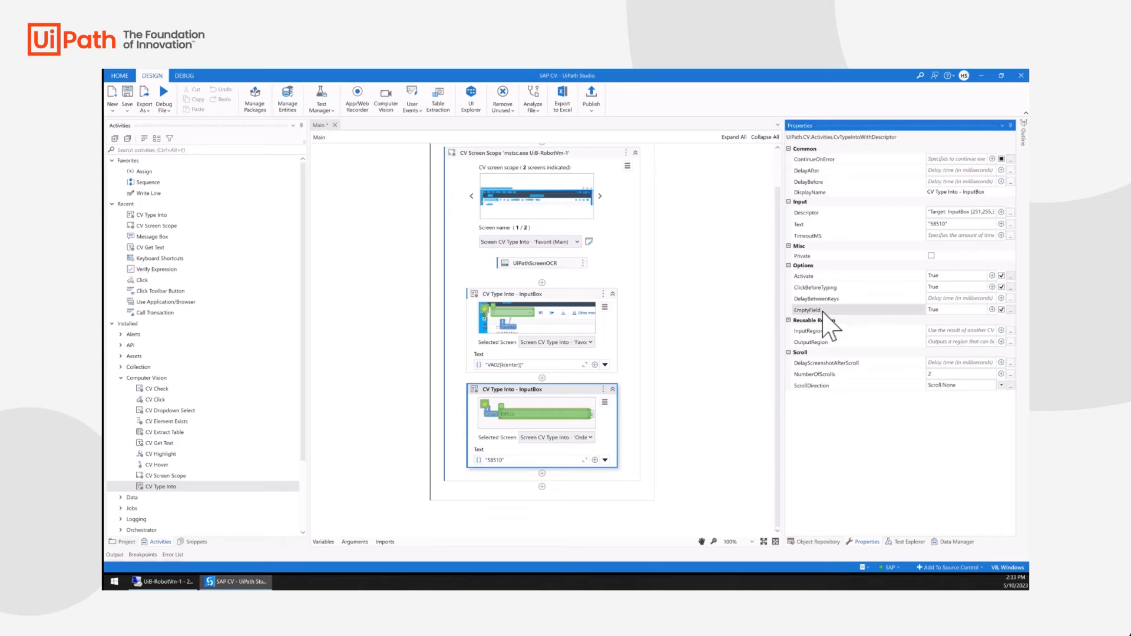
{"action": "mouse_move", "coordinate": [542, 401]}
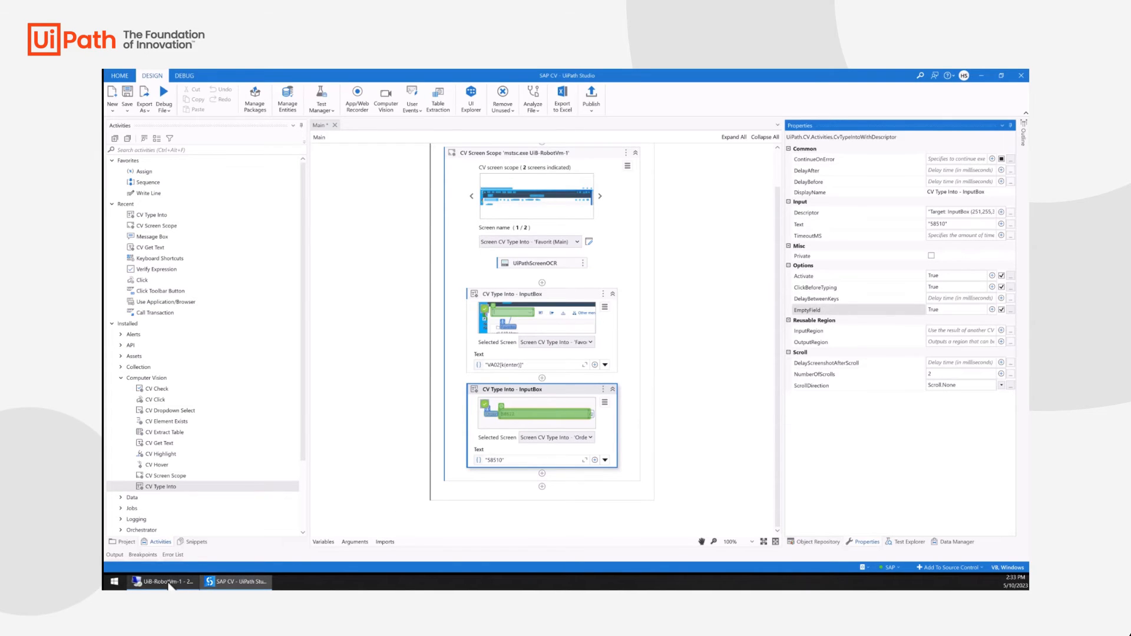
{"action": "left_click", "coordinate": [163, 582]}
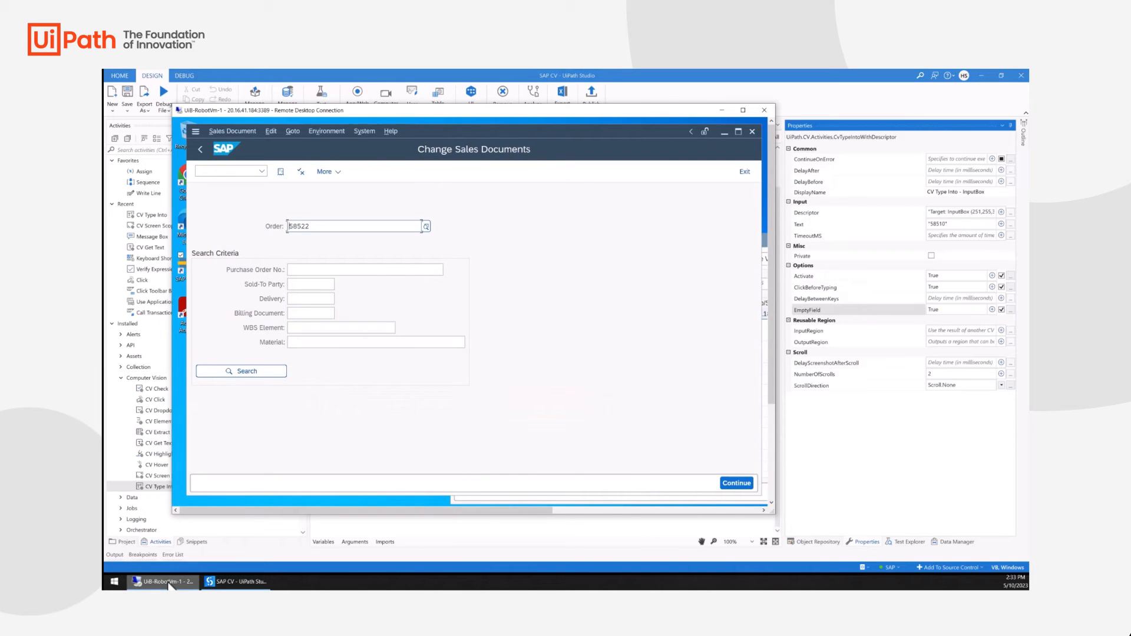
{"action": "mouse_move", "coordinate": [889, 489]}
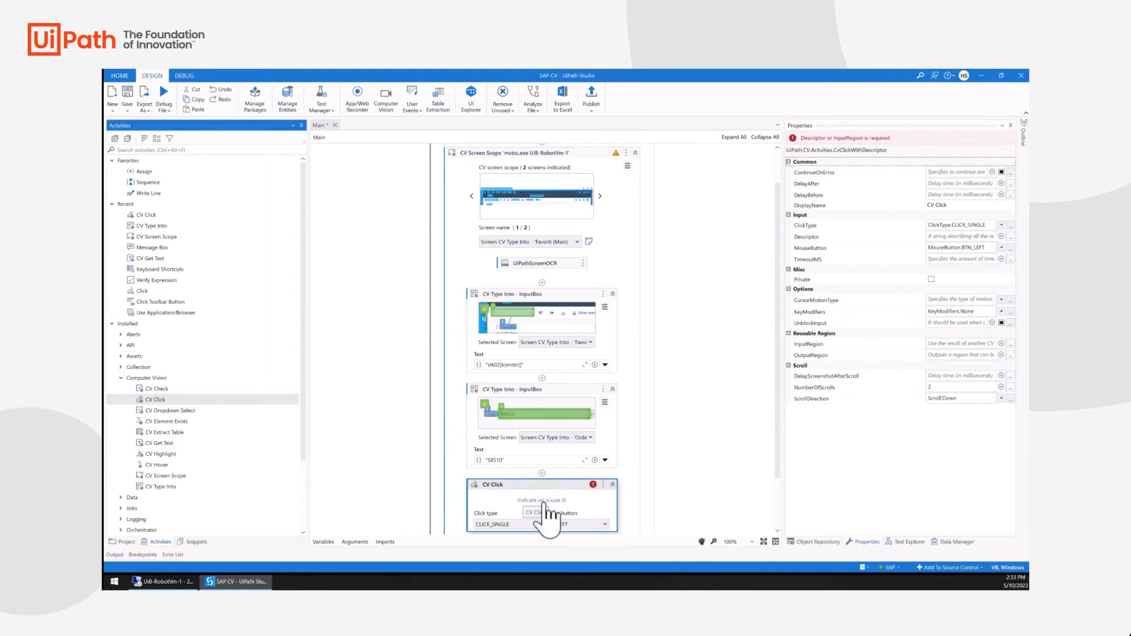
Point the CV Click at SAP's Continue button, then bring the SAP session forward
{"action": "left_click", "coordinate": [541, 500]}
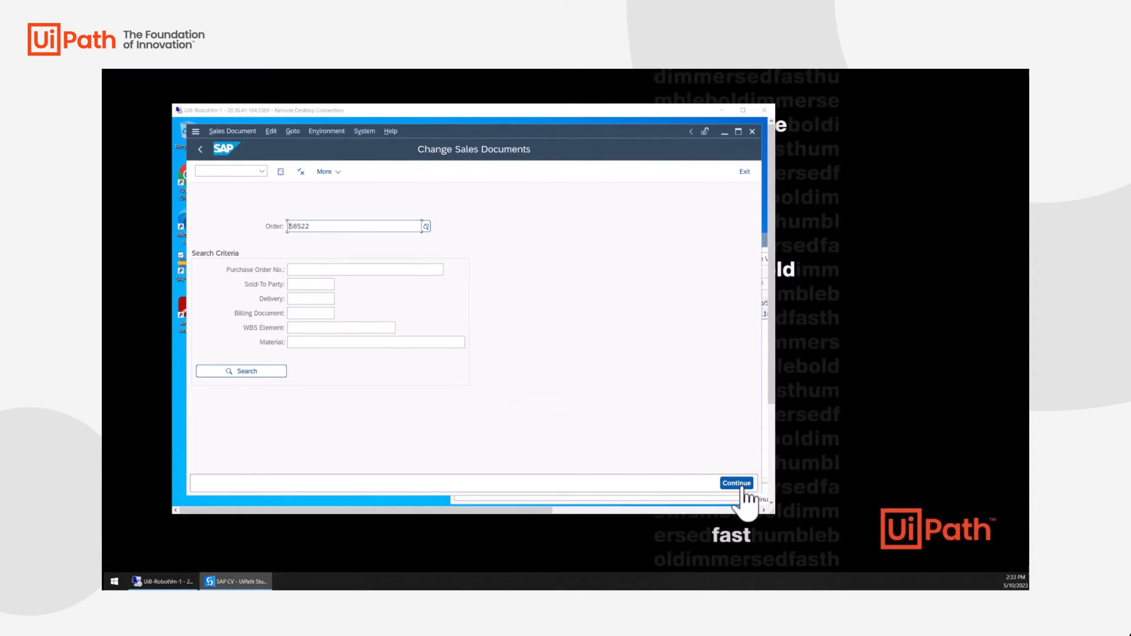
{"action": "left_click", "coordinate": [235, 581]}
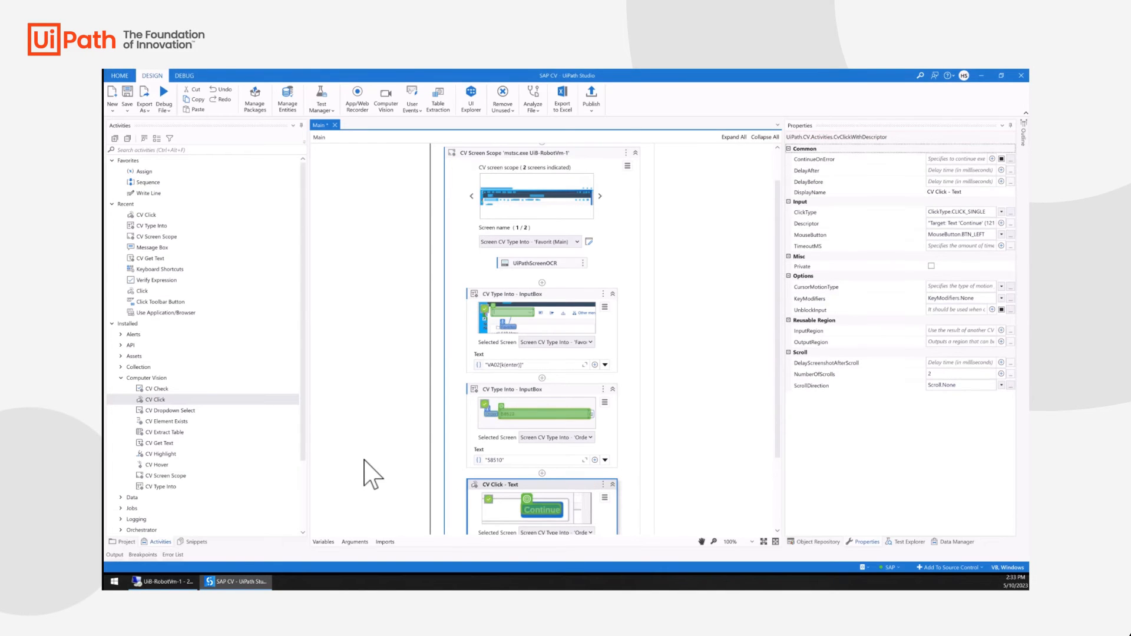
{"action": "scroll", "scroll_direction": "down", "scroll_amount": 3}
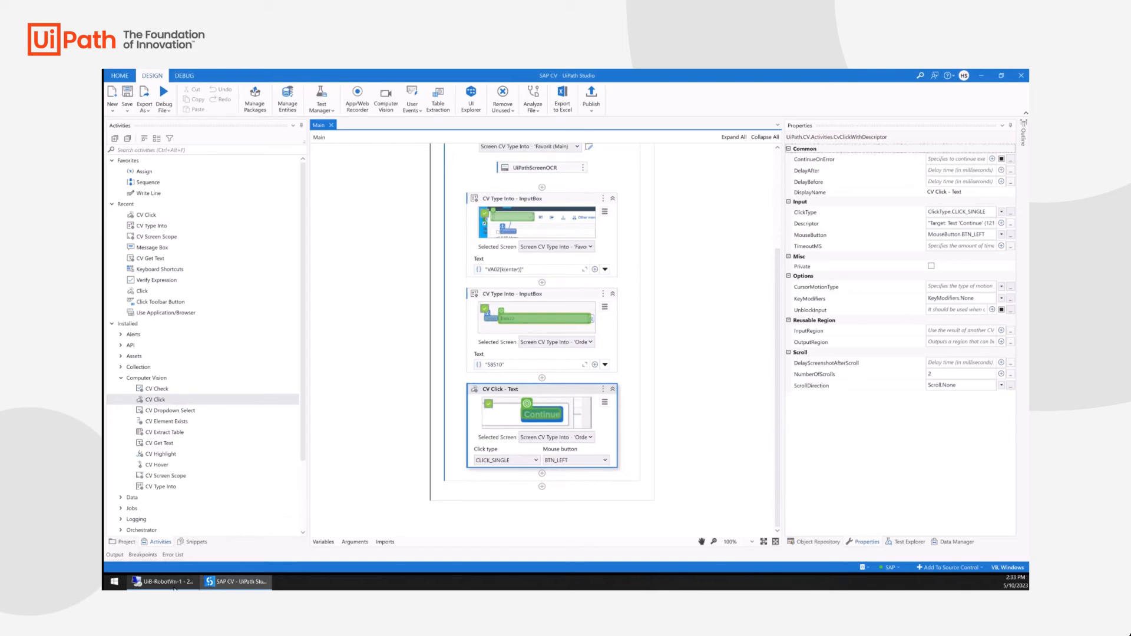
{"action": "left_click", "coordinate": [161, 582]}
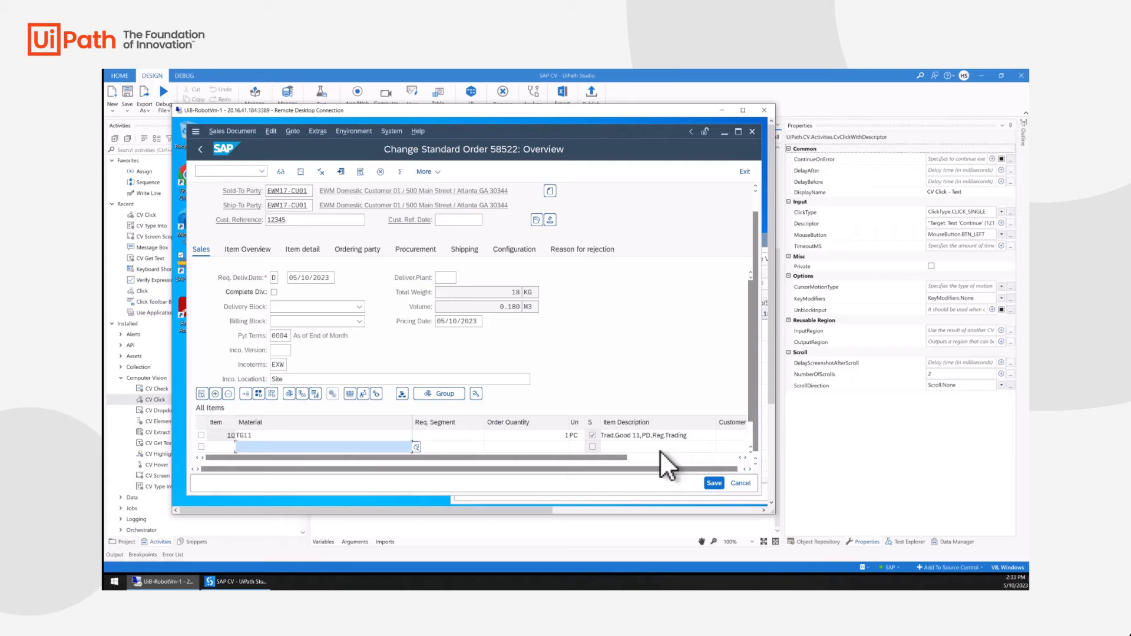
{"action": "mouse_move", "coordinate": [664, 451]}
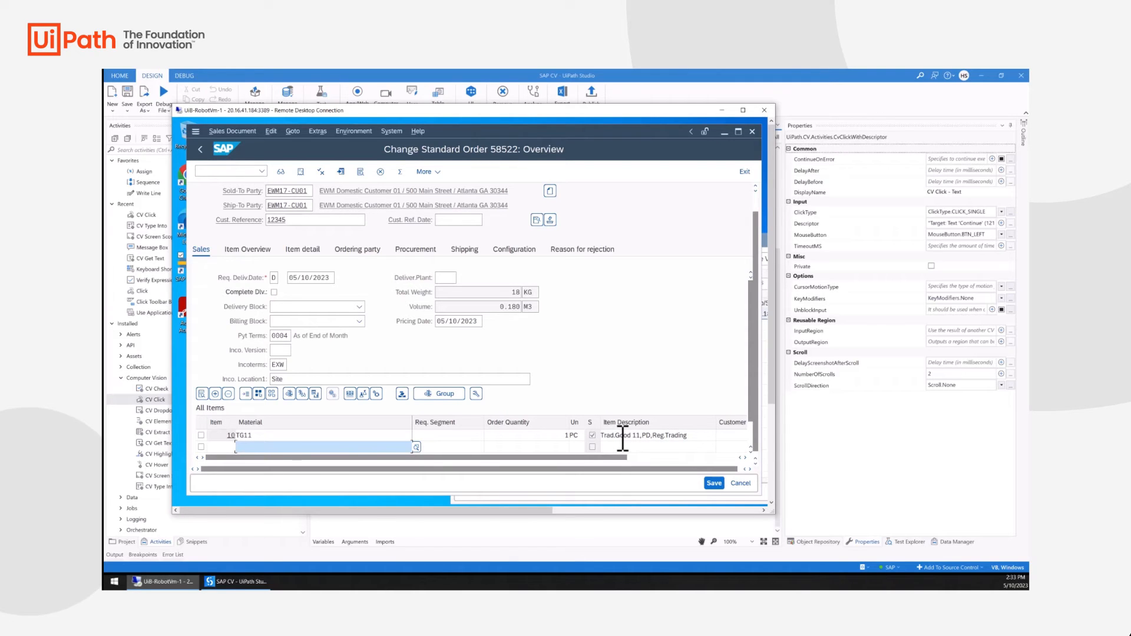
{"action": "mouse_move", "coordinate": [845, 458]}
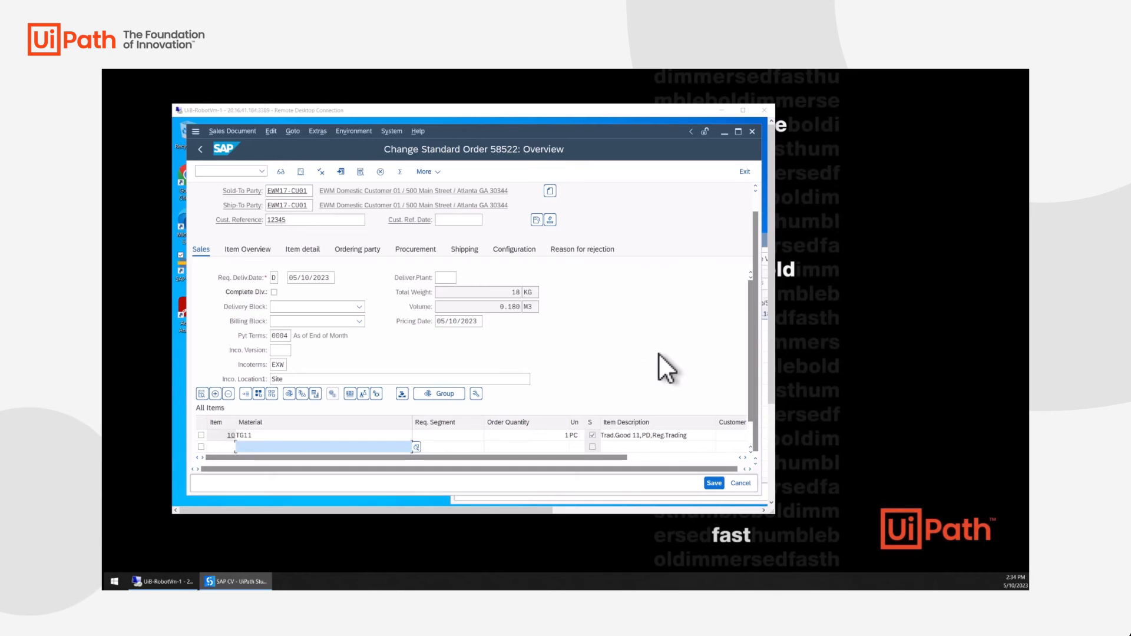
Target the Item Description cell, row 2, of the SAP order's items table
{"action": "left_click", "coordinate": [642, 435]}
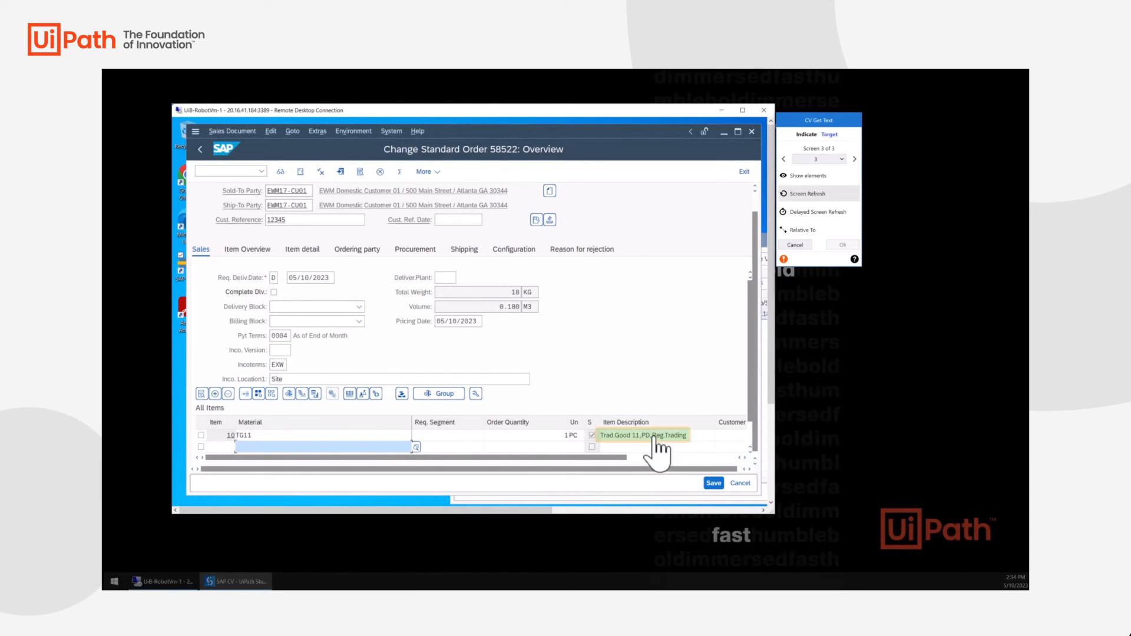
{"action": "left_click", "coordinate": [642, 435]}
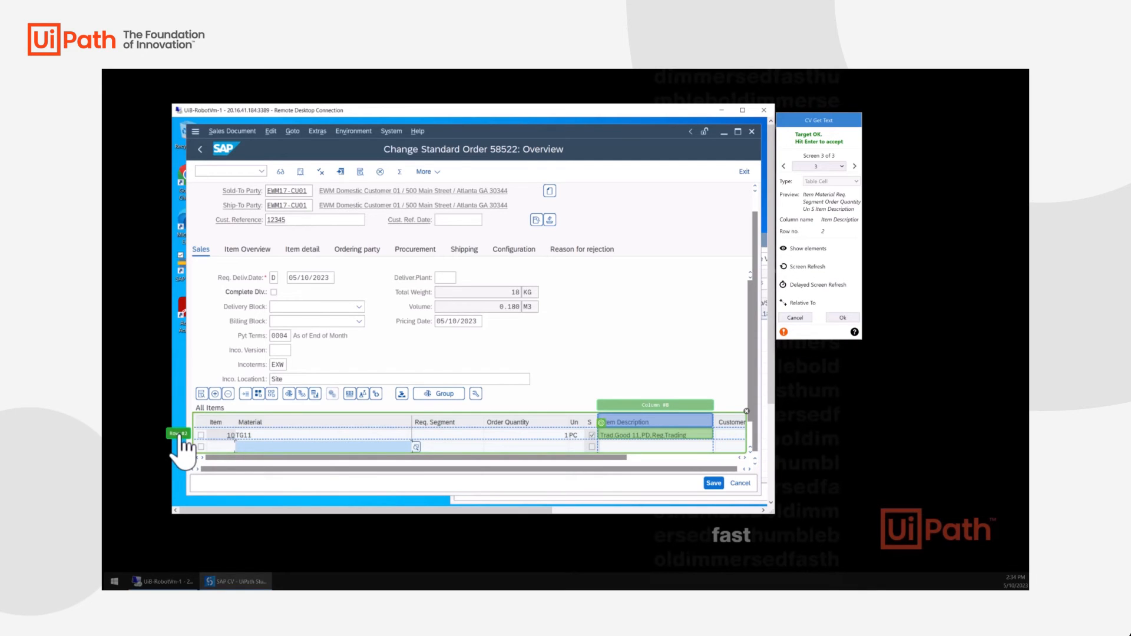
{"action": "mouse_move", "coordinate": [841, 237]}
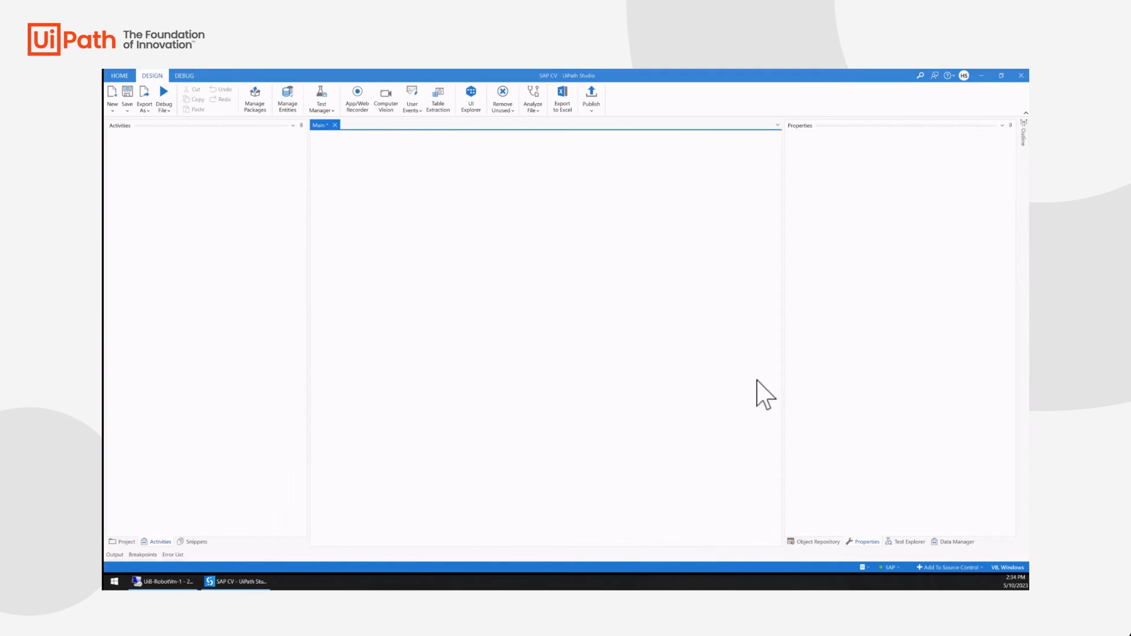
Save the read text to a 'description' variable and add a Log Message logging it
{"action": "left_click", "coordinate": [605, 461]}
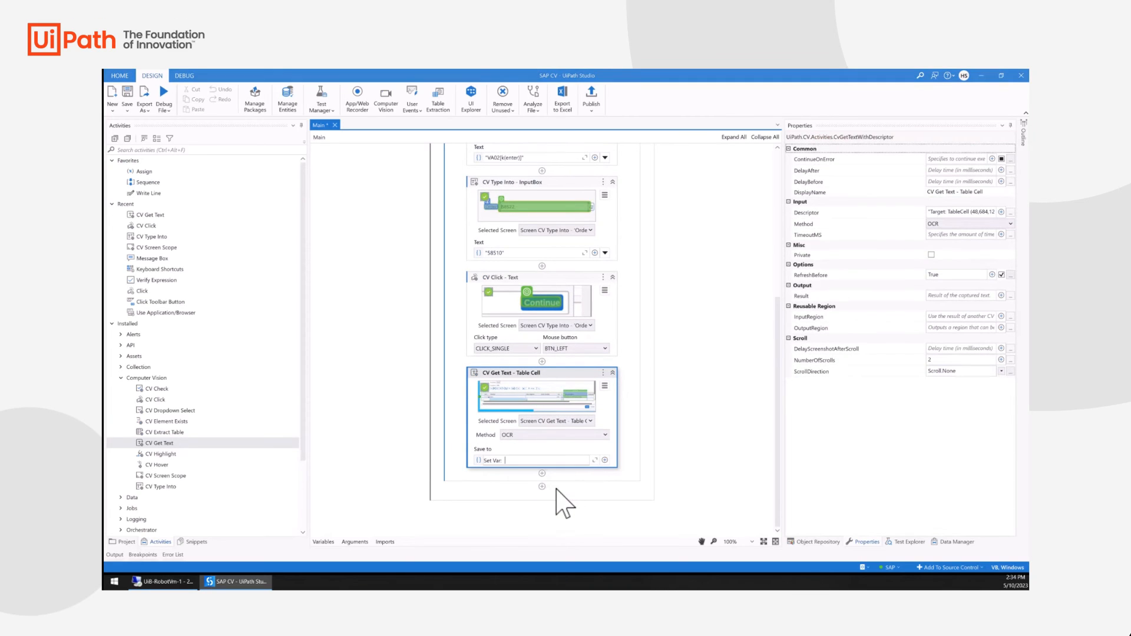
{"action": "type", "text": "description"}
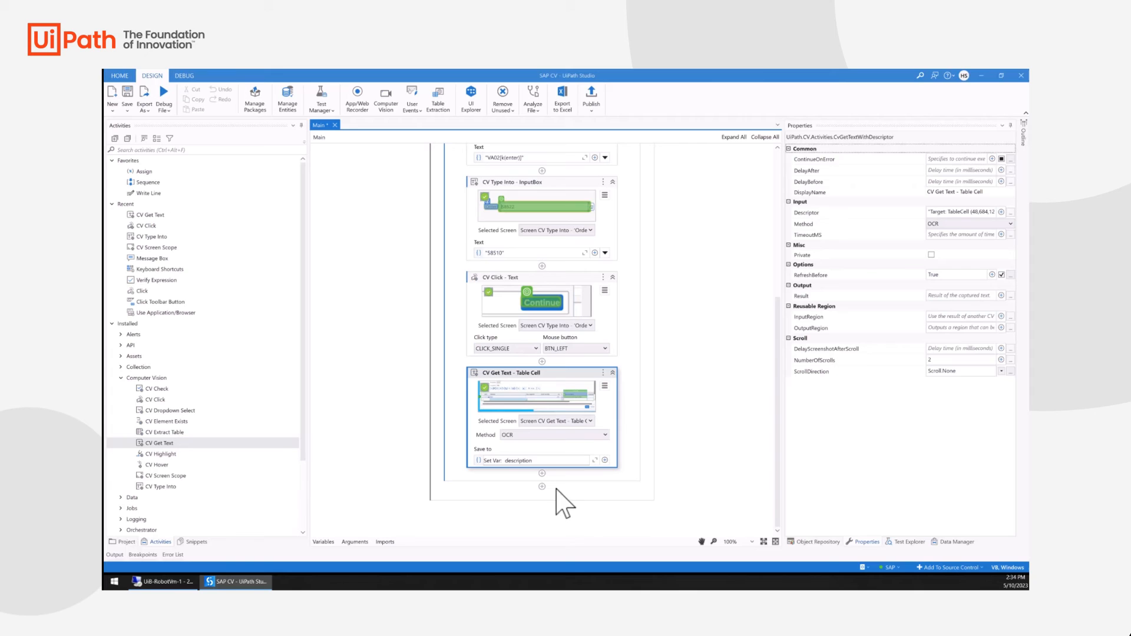
{"action": "left_click", "coordinate": [541, 474]}
{"action": "type", "text": "log"}
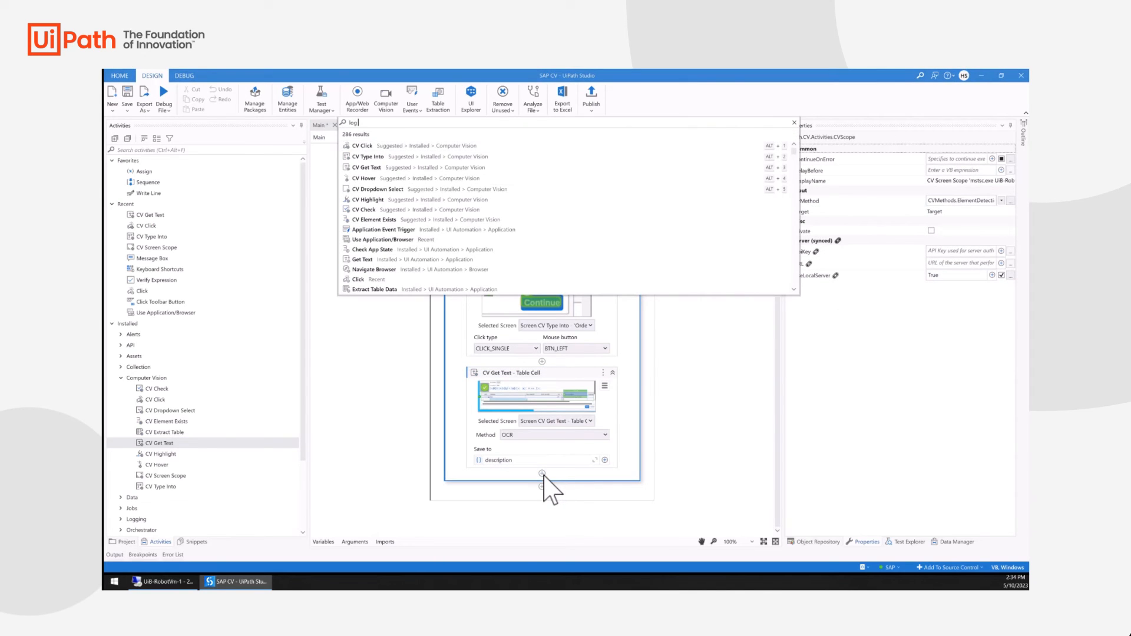
{"action": "type", "text": "description"}
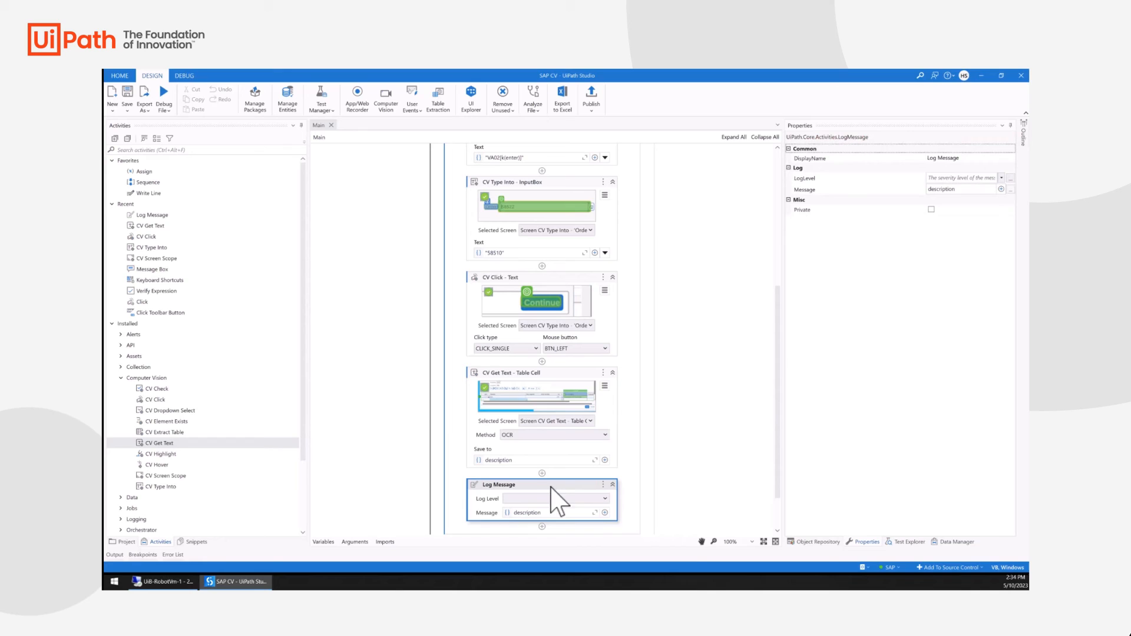
{"action": "mouse_move", "coordinate": [397, 404]}
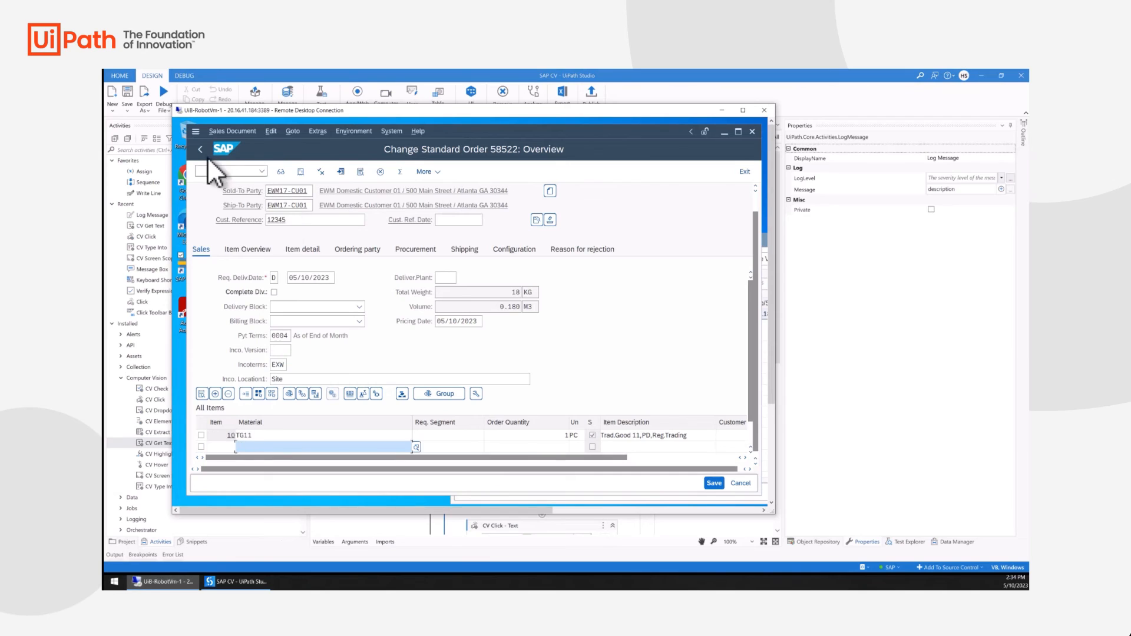
Return SAP to Easy Access and start a debug run of the workflow
{"action": "left_click", "coordinate": [200, 149]}
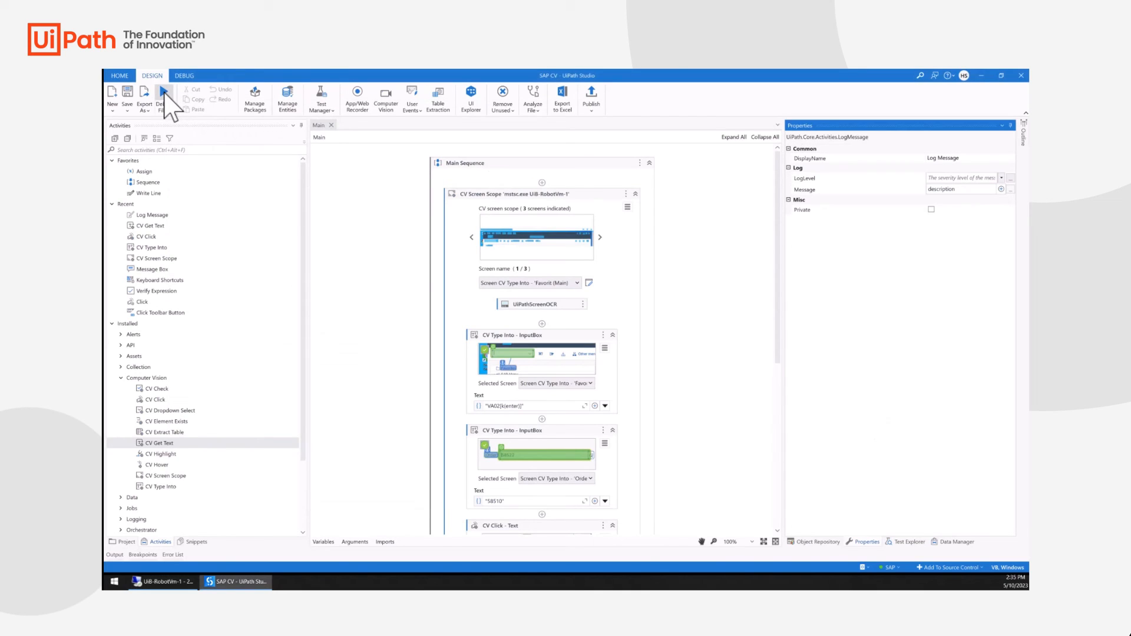
{"action": "left_click", "coordinate": [163, 100]}
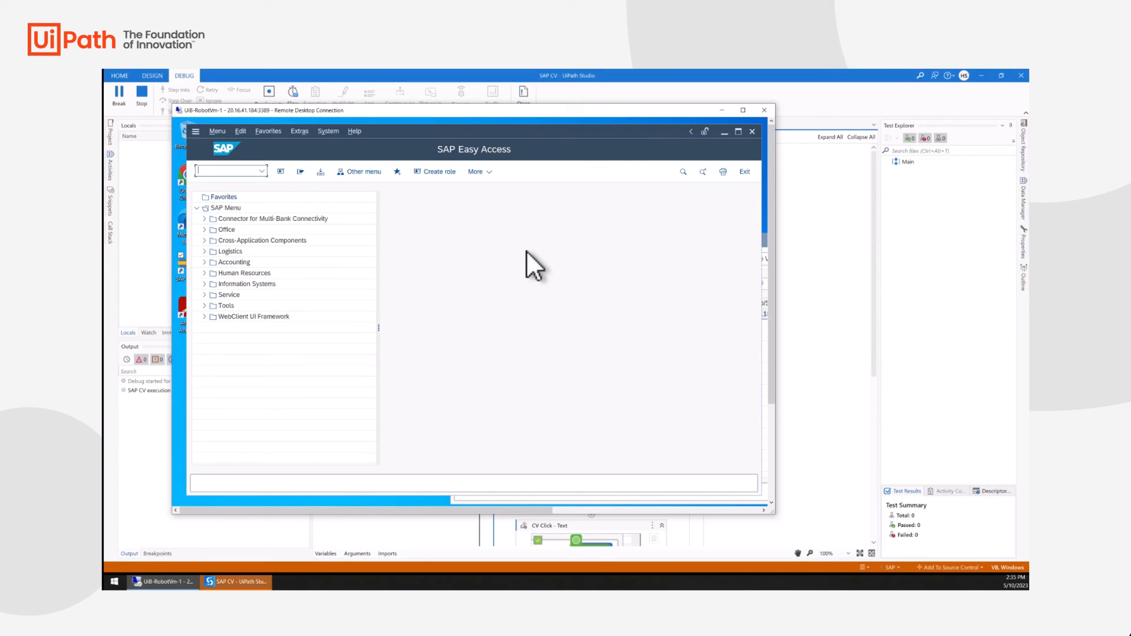
Check the Output log showing order 58510's item description Y120 BIKE after the run
{"action": "left_click", "coordinate": [229, 171]}
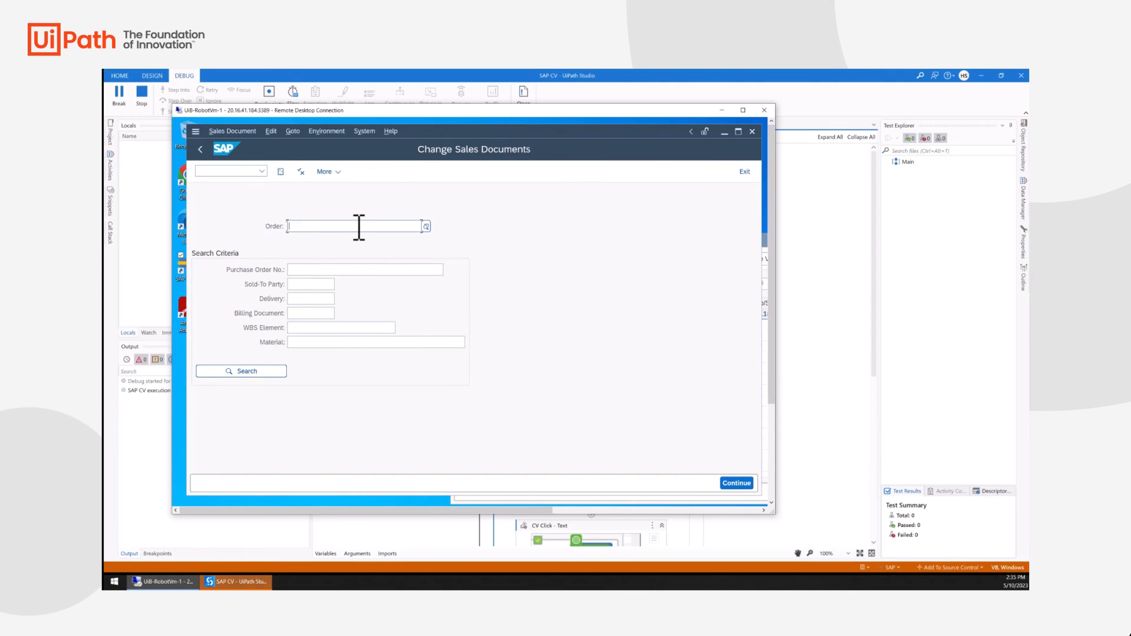
{"action": "left_click", "coordinate": [736, 482]}
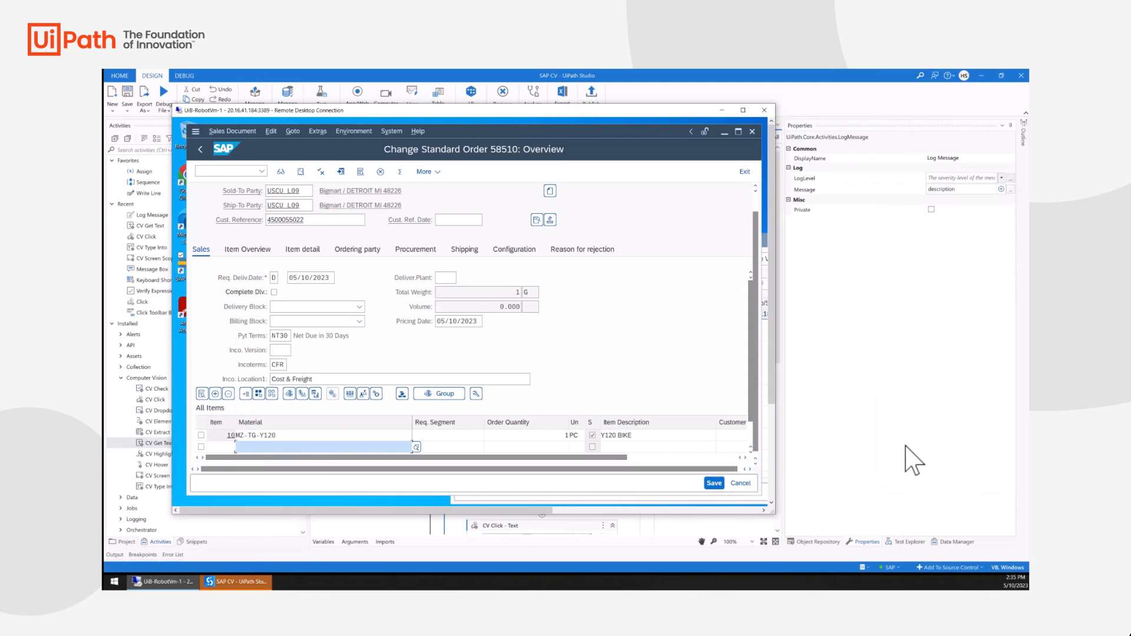
{"action": "mouse_move", "coordinate": [877, 422]}
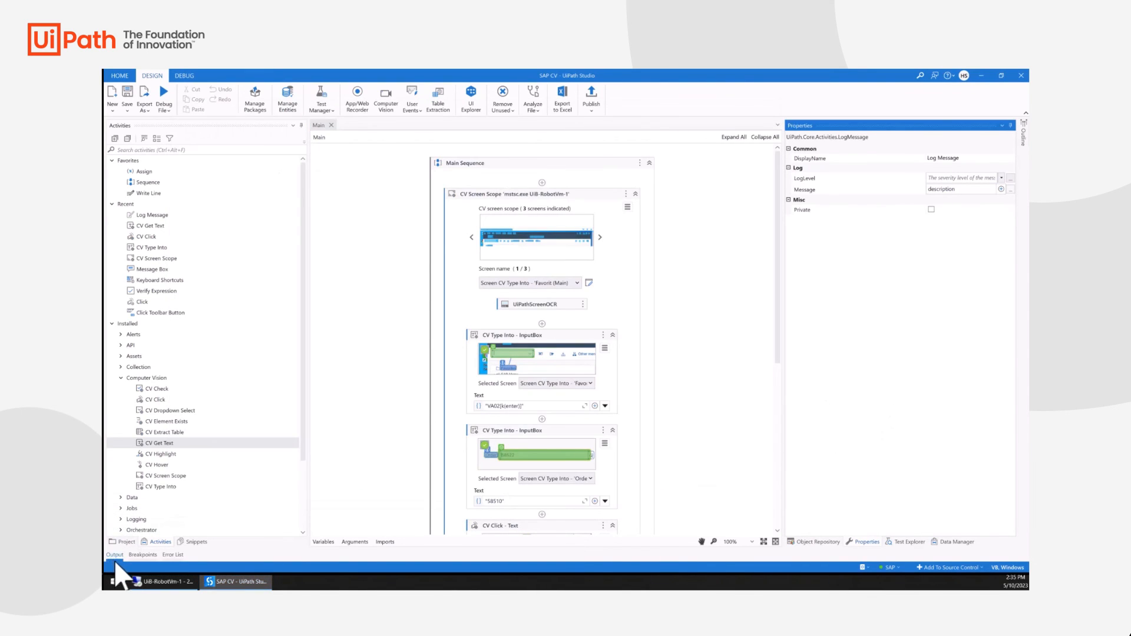
{"action": "left_click", "coordinate": [115, 542]}
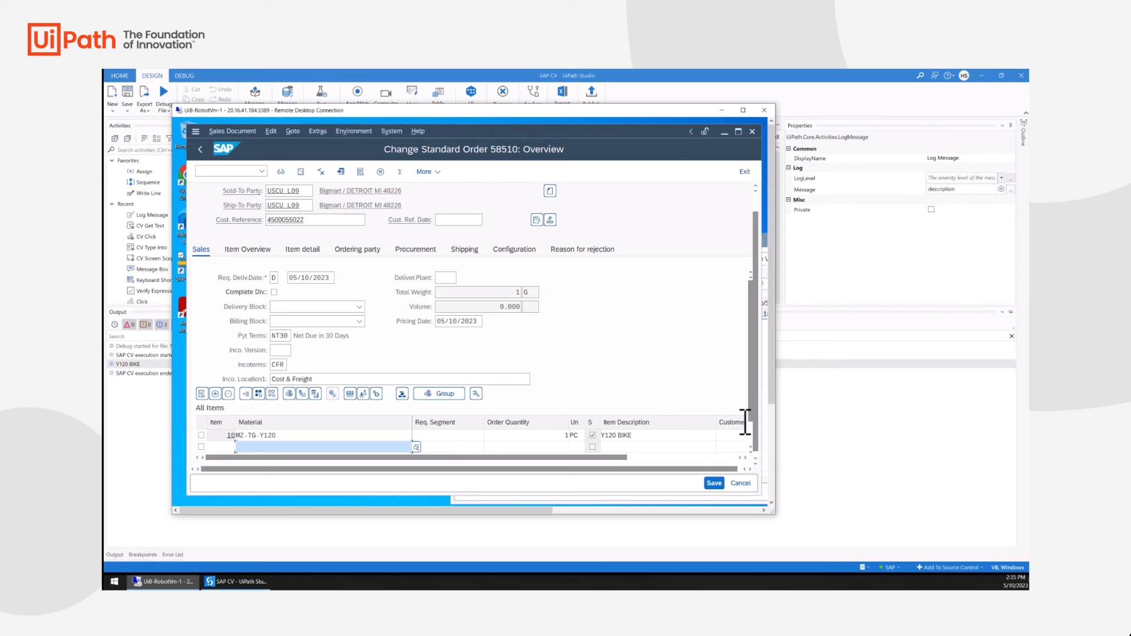
{"action": "mouse_move", "coordinate": [643, 437]}
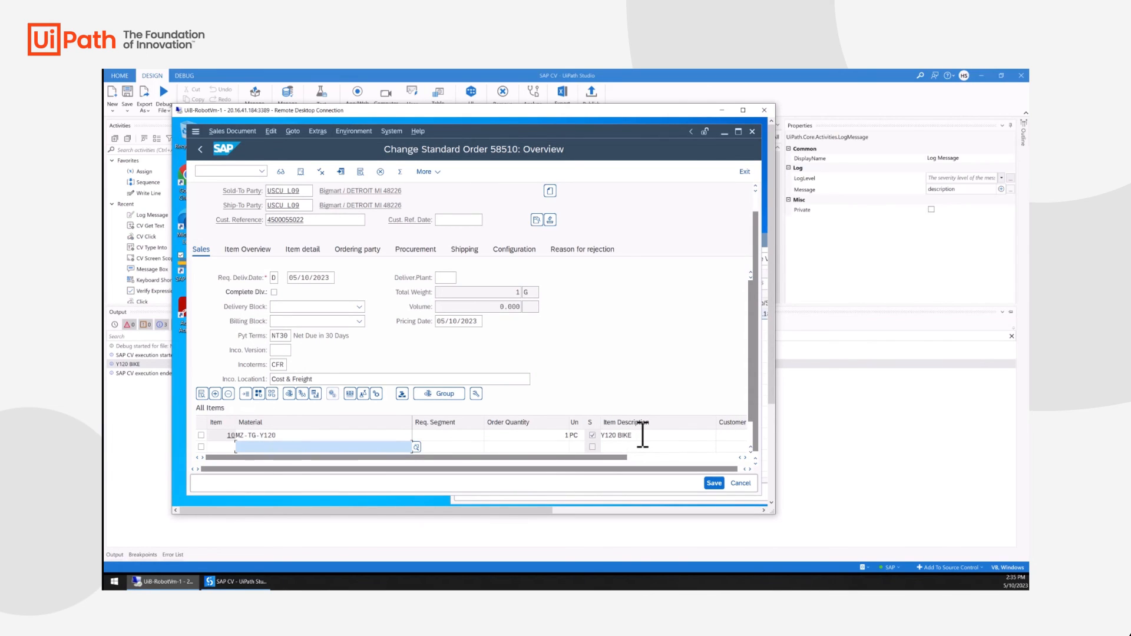